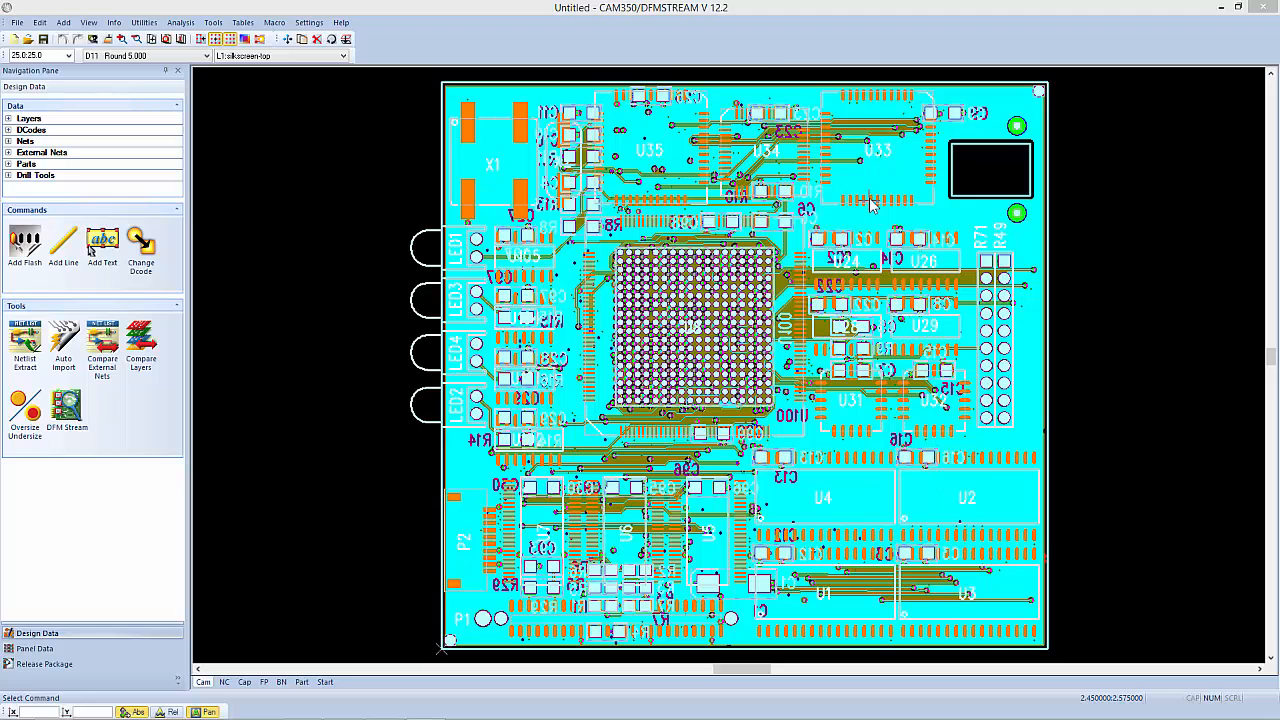
mouse_move(8, 124)
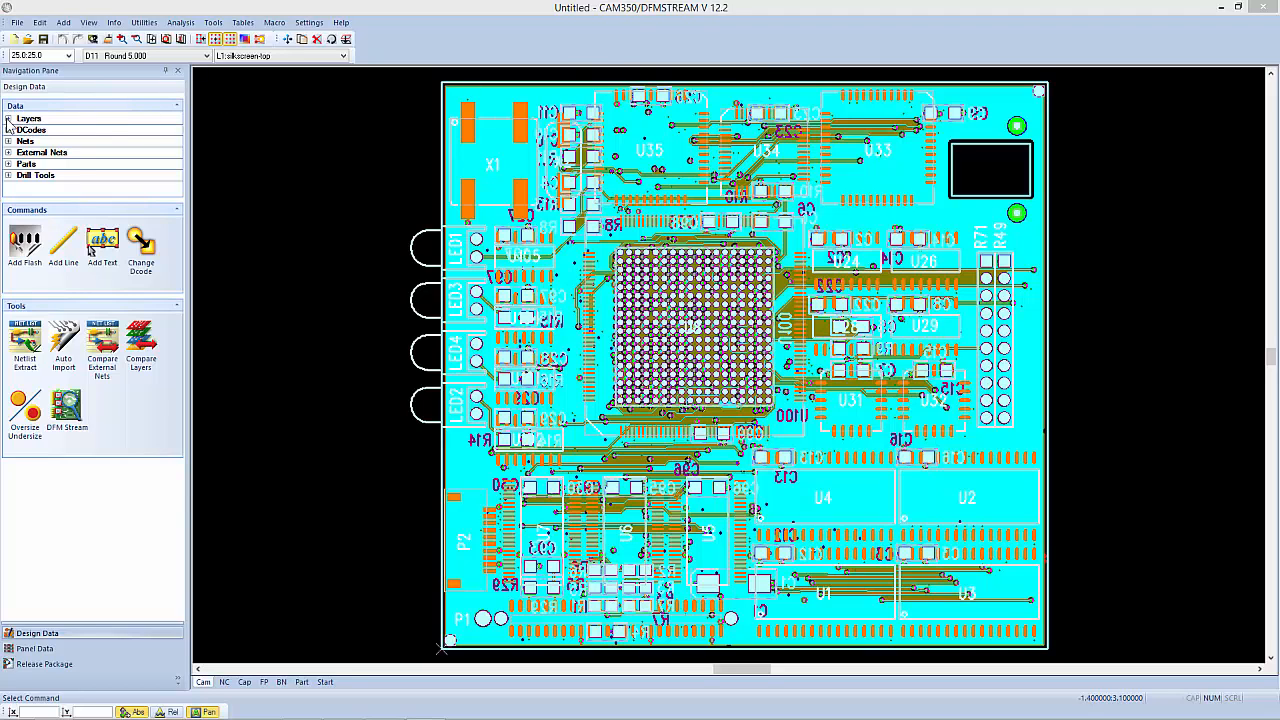
Step: Expand the Layers list so only the top copper layer shows on the board
left_click(28, 118)
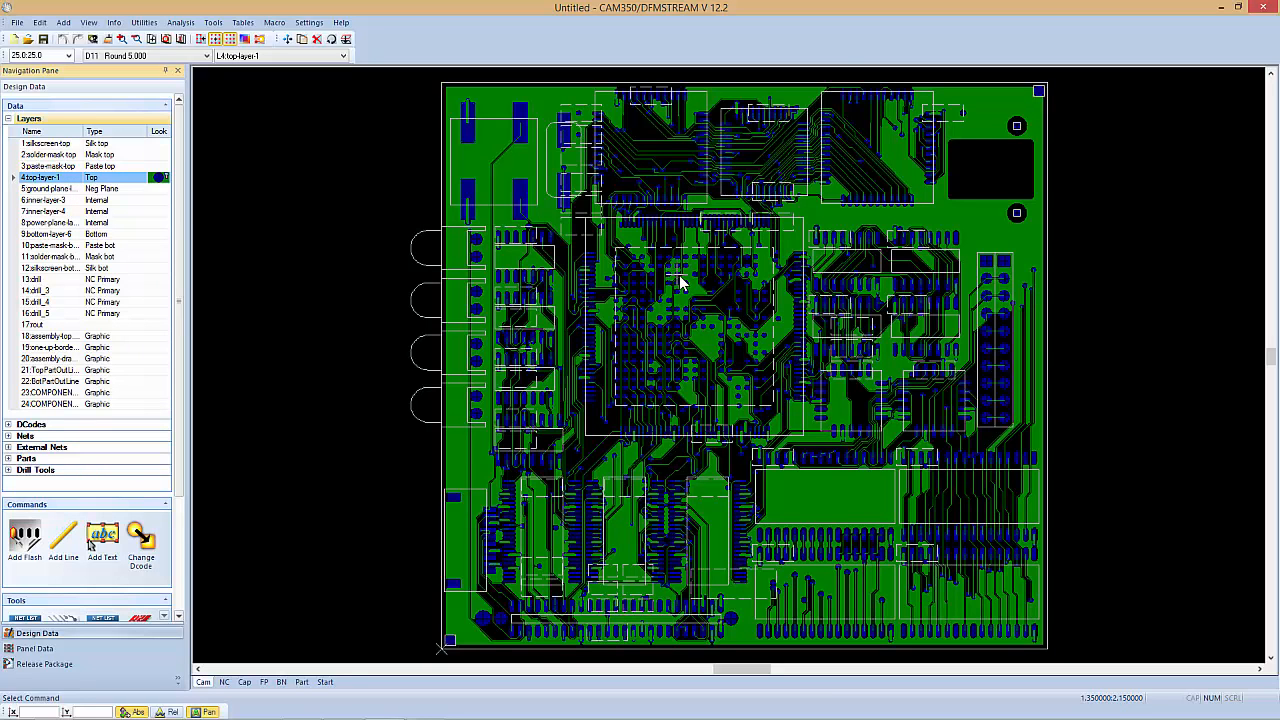
mouse_move(680, 280)
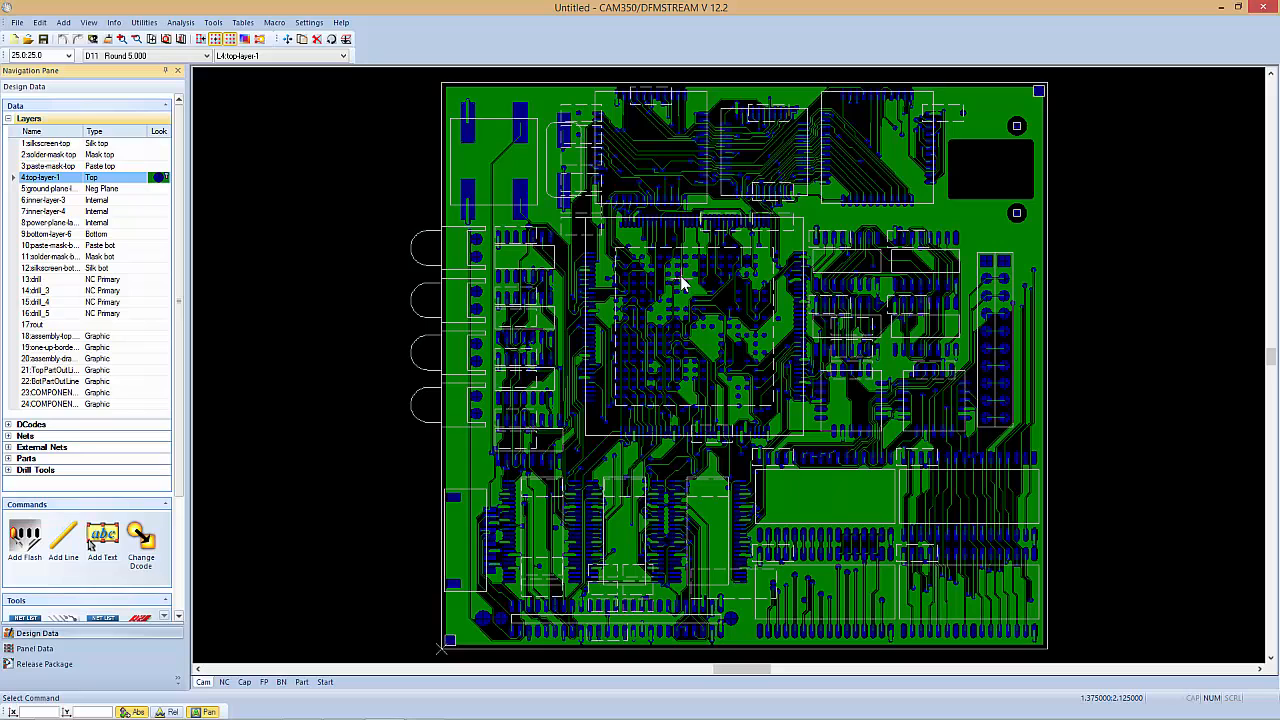
mouse_move(704, 252)
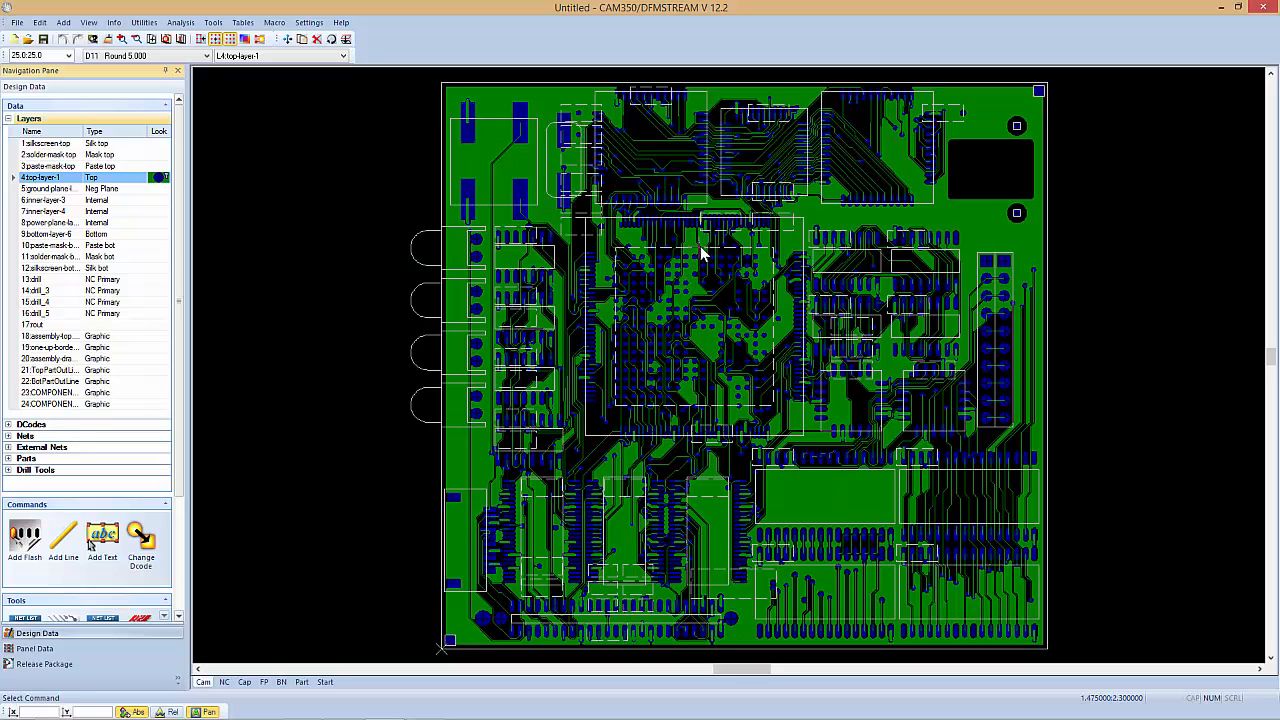
mouse_move(820, 178)
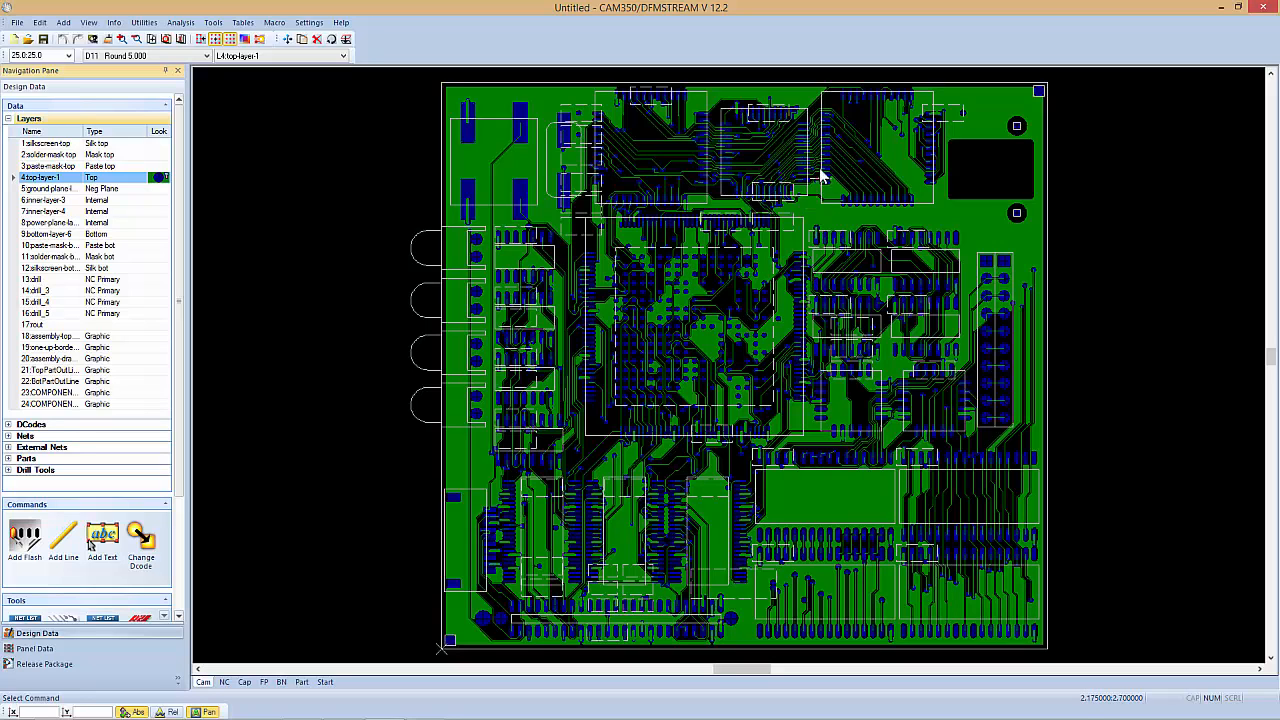
mouse_move(616, 304)
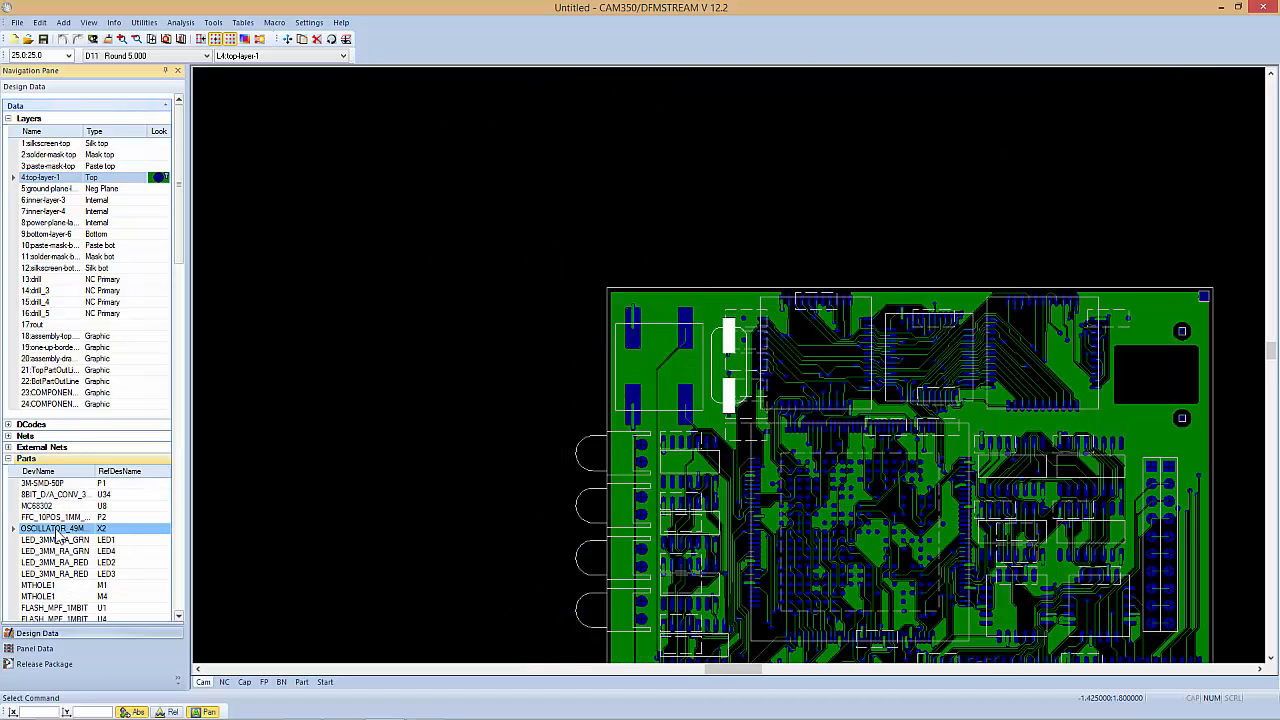
mouse_move(700, 296)
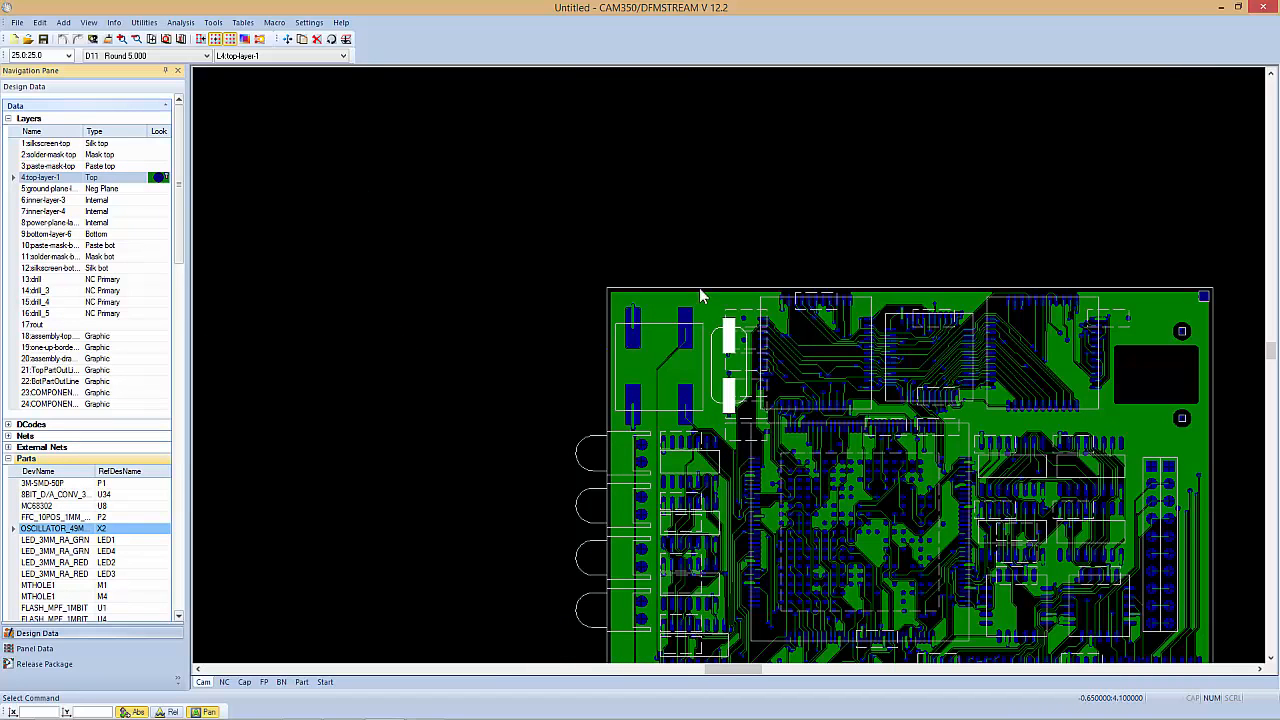
Step: In View Options, set Pad Buttons Bottom to Do not draw and apply it
left_click(308, 22)
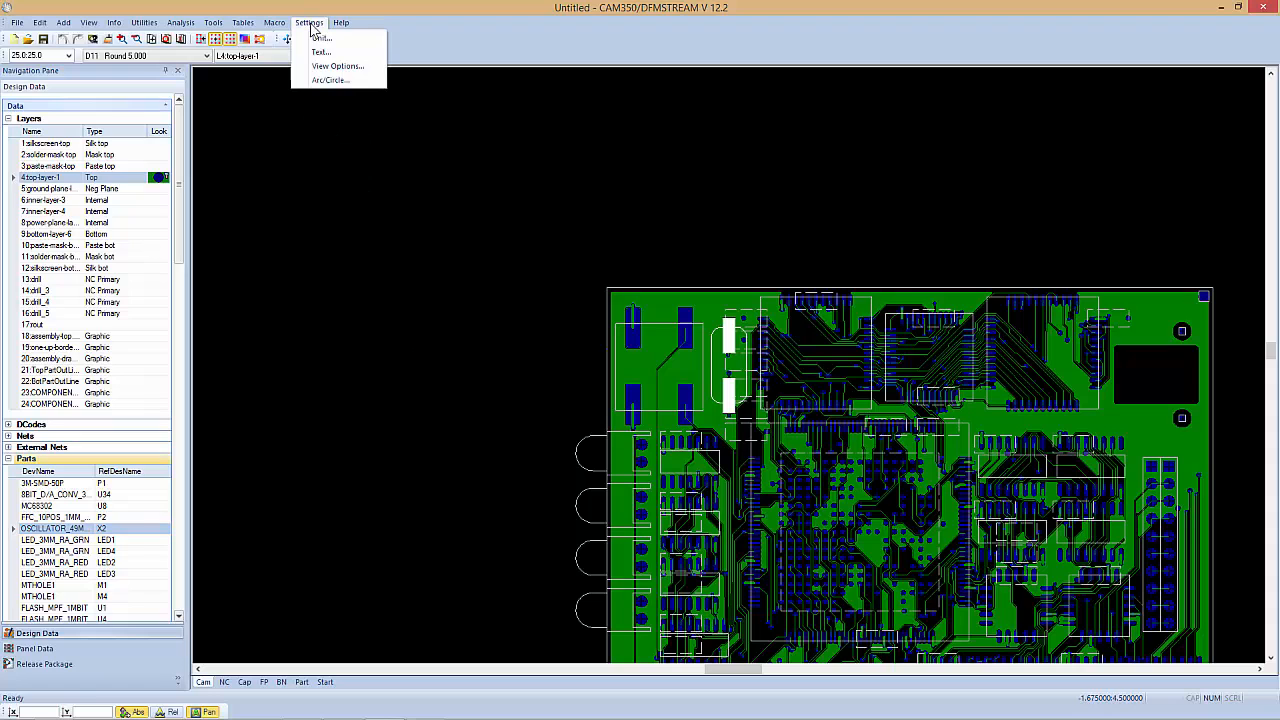
left_click(336, 66)
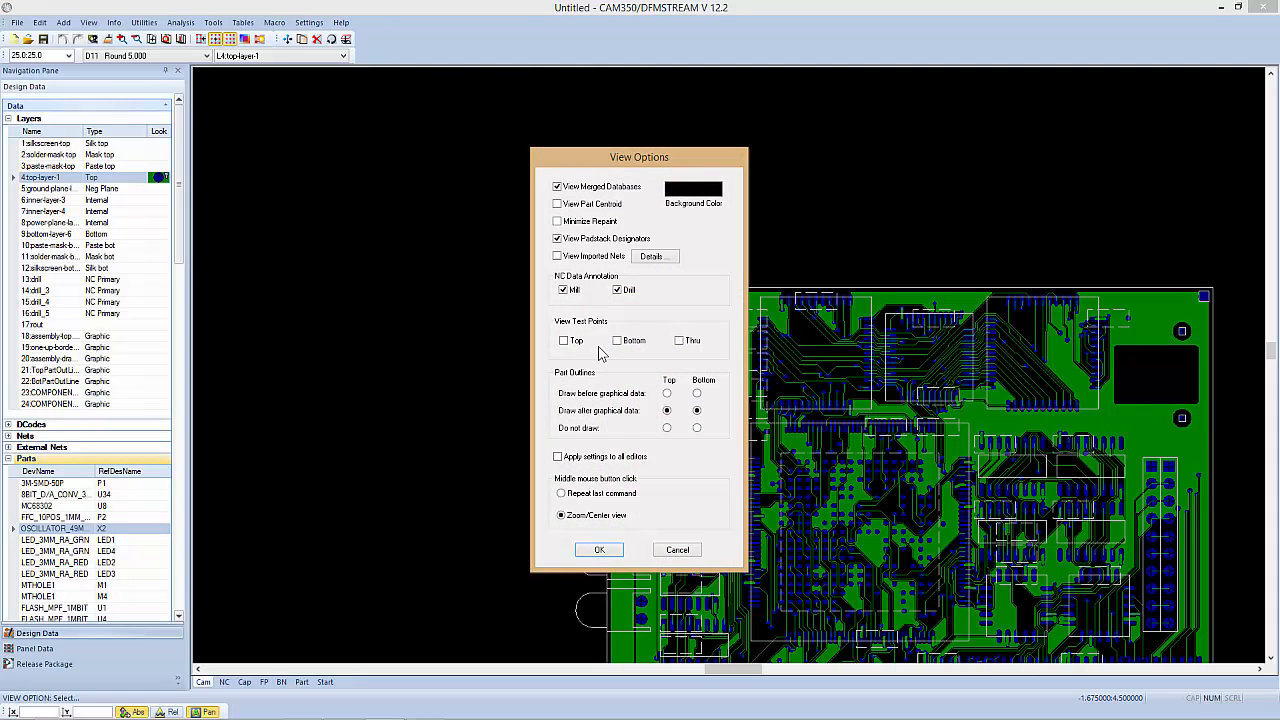
left_click(668, 428)
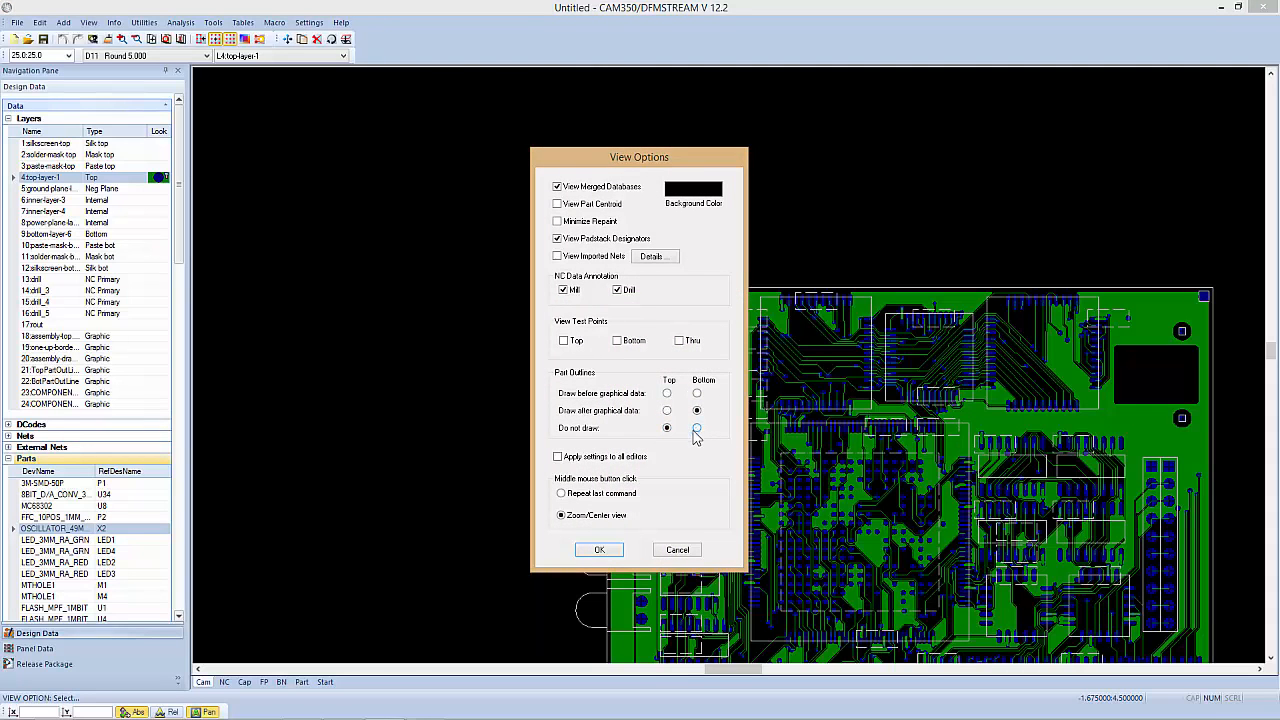
left_click(598, 548)
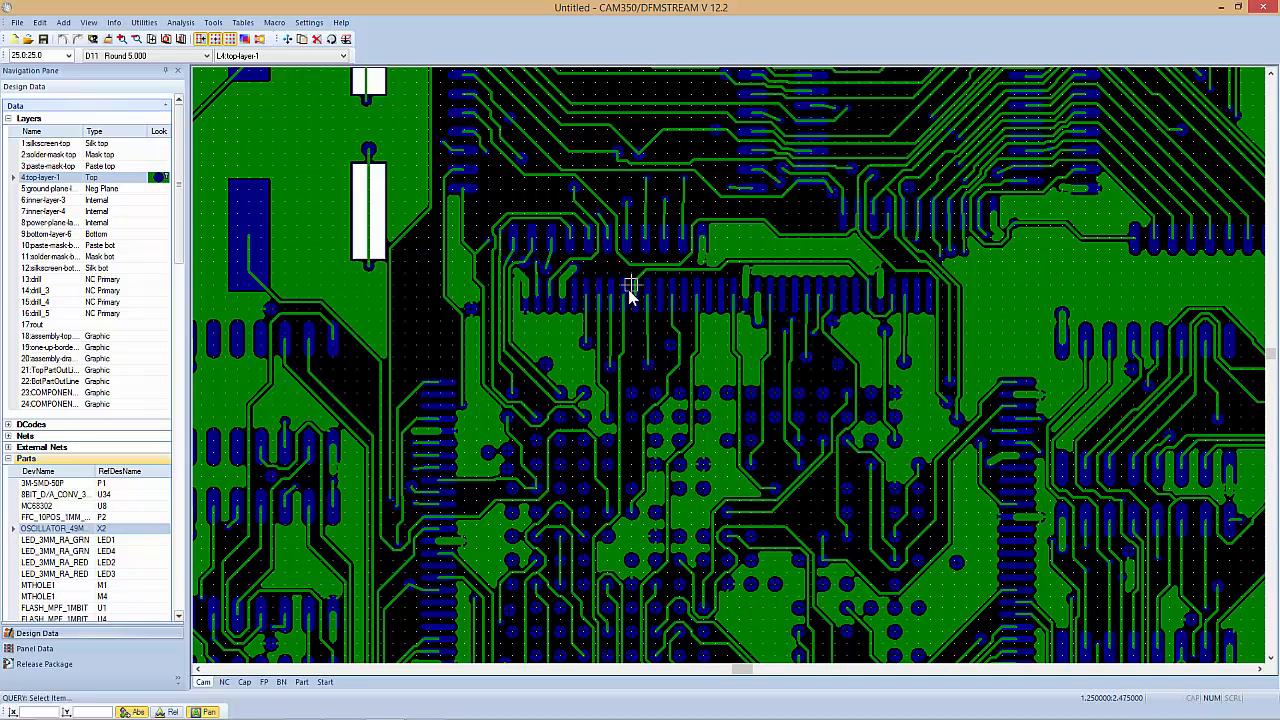
Step: Query a pin of U3 to list its details as pin 94, device MC68302, net PERM
left_click(628, 296)
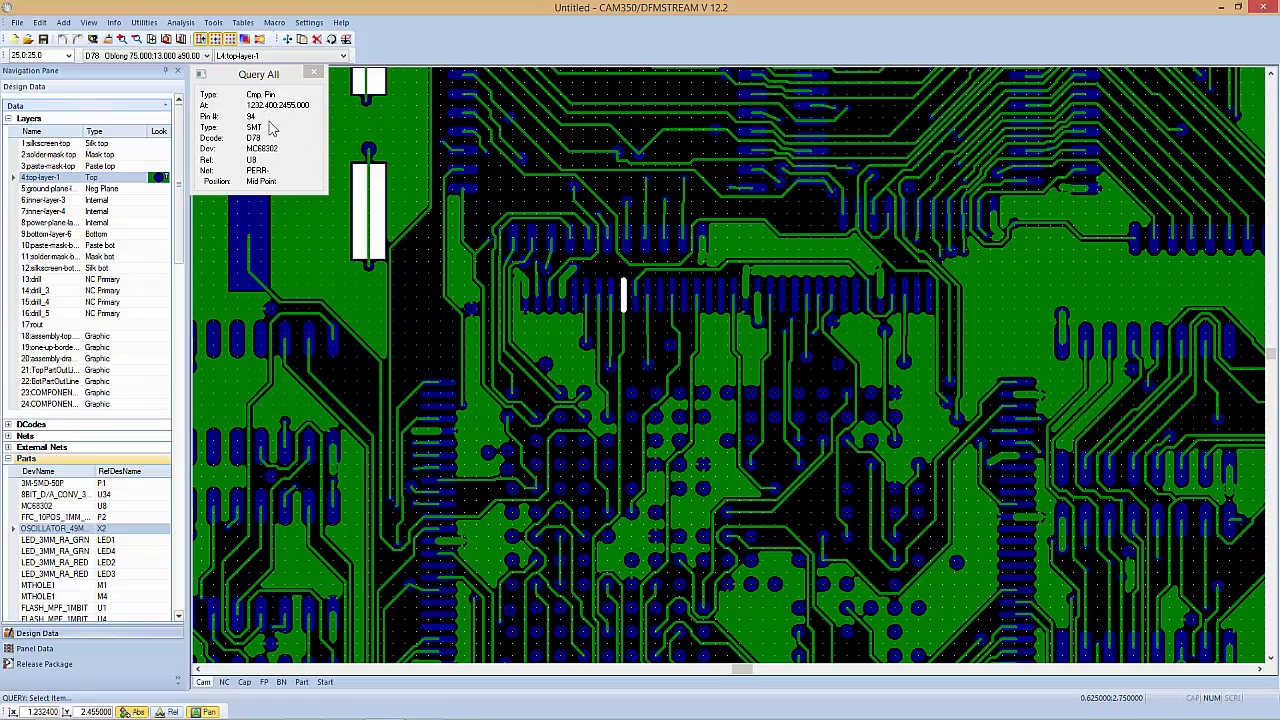
mouse_move(272, 186)
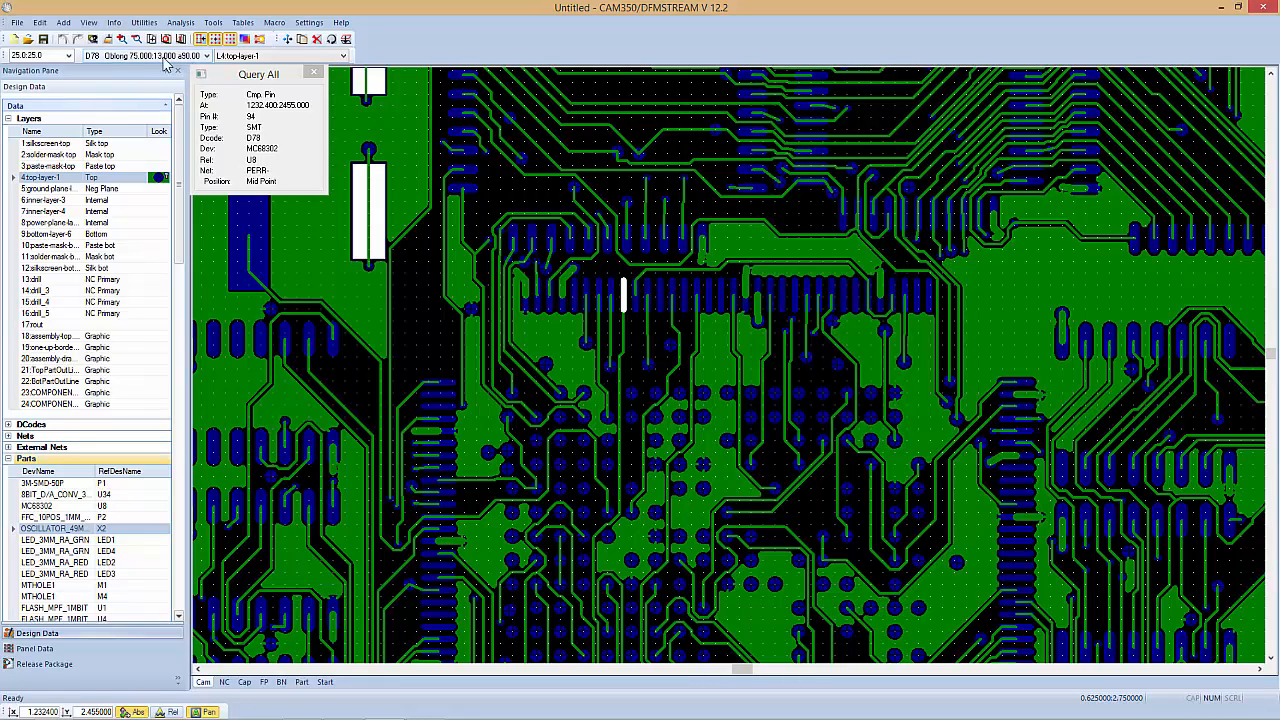
mouse_move(288, 62)
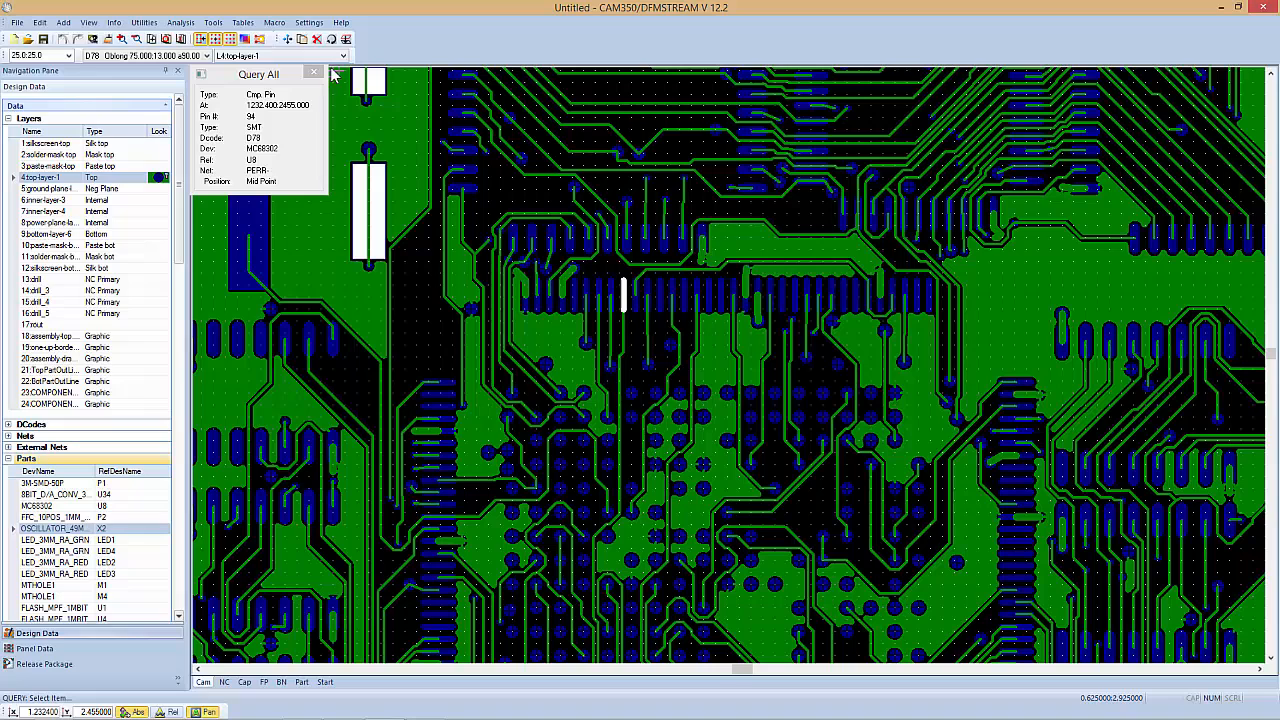
mouse_move(658, 216)
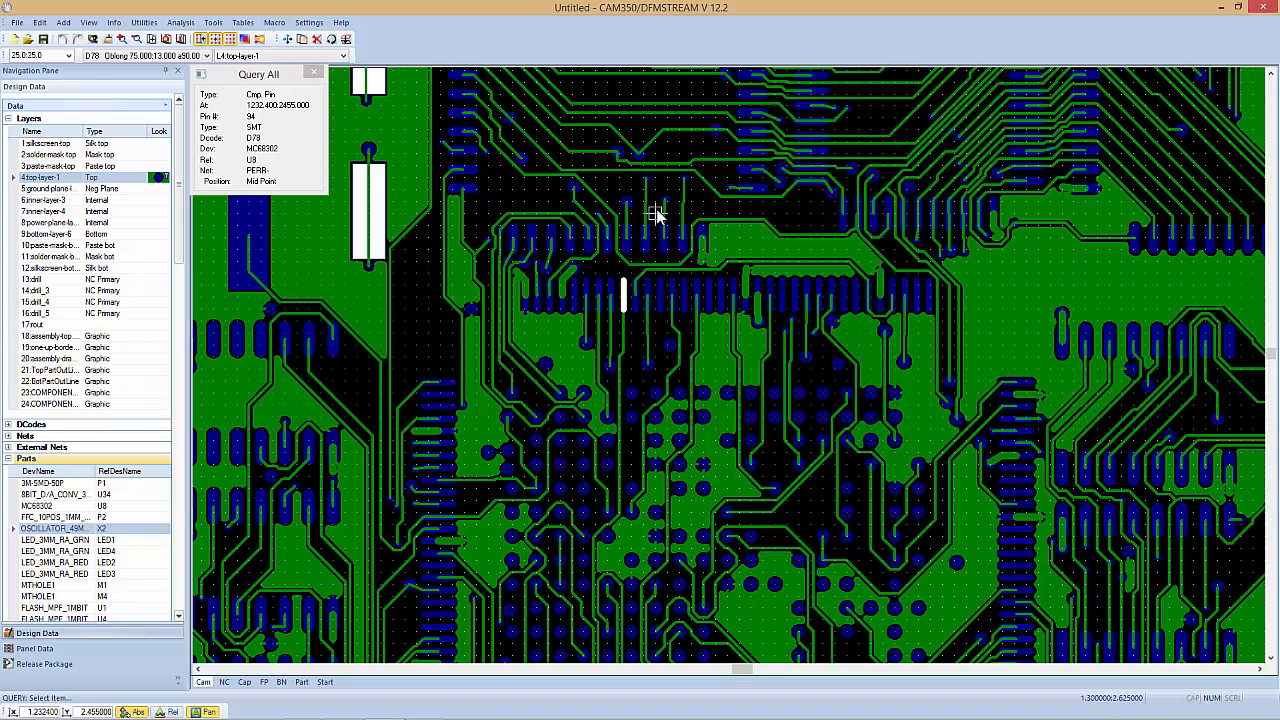
mouse_move(308, 94)
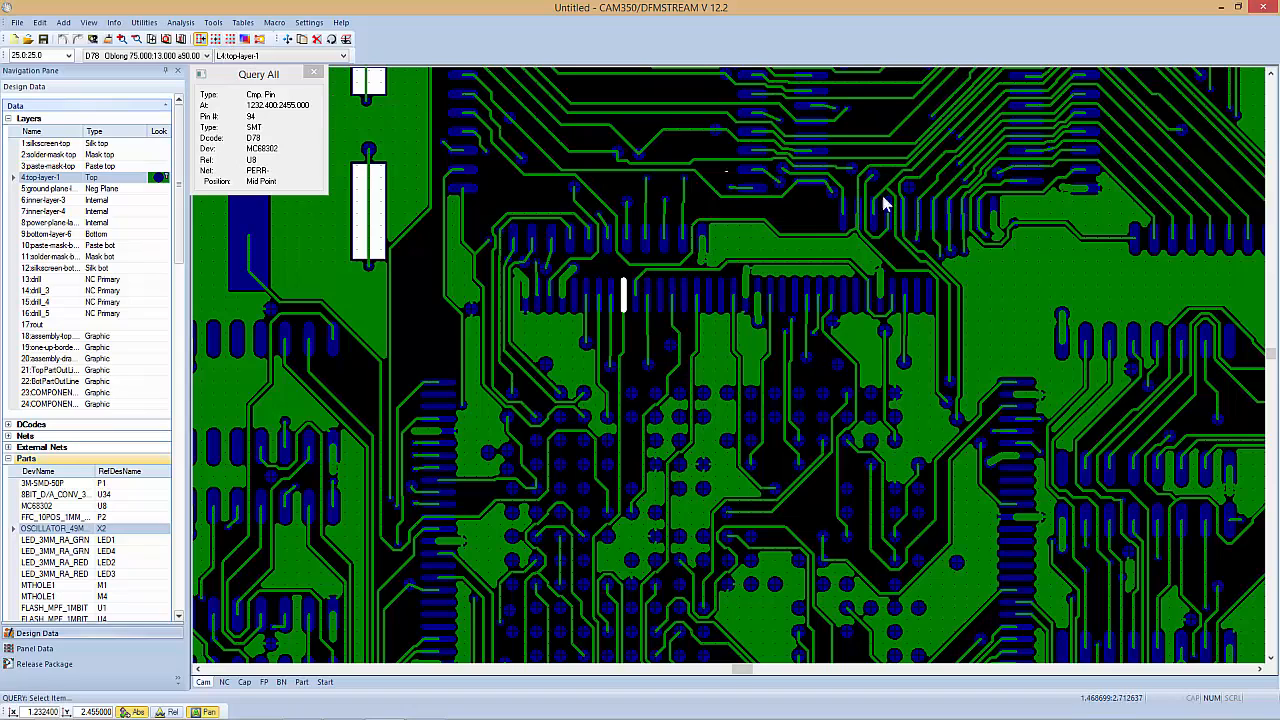
Step: Query two top-layer traces, the U3 component and its pin 77, then end query mode
left_click(650, 336)
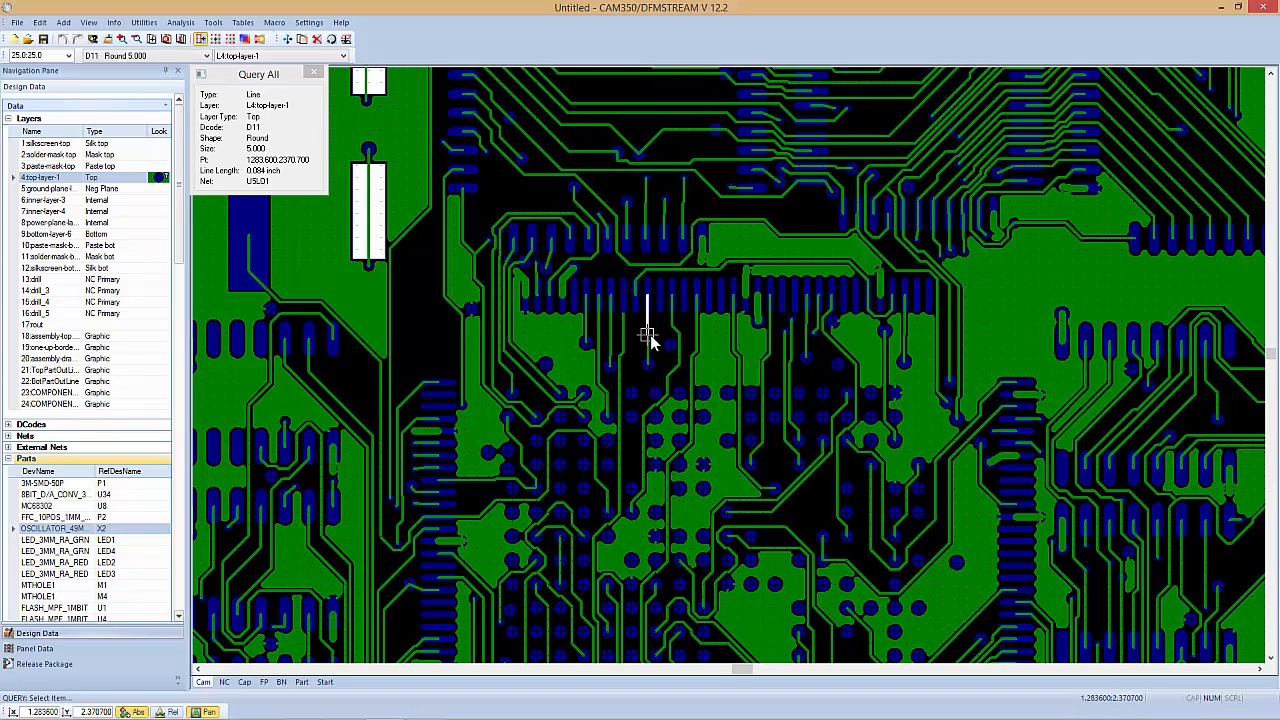
left_click(672, 348)
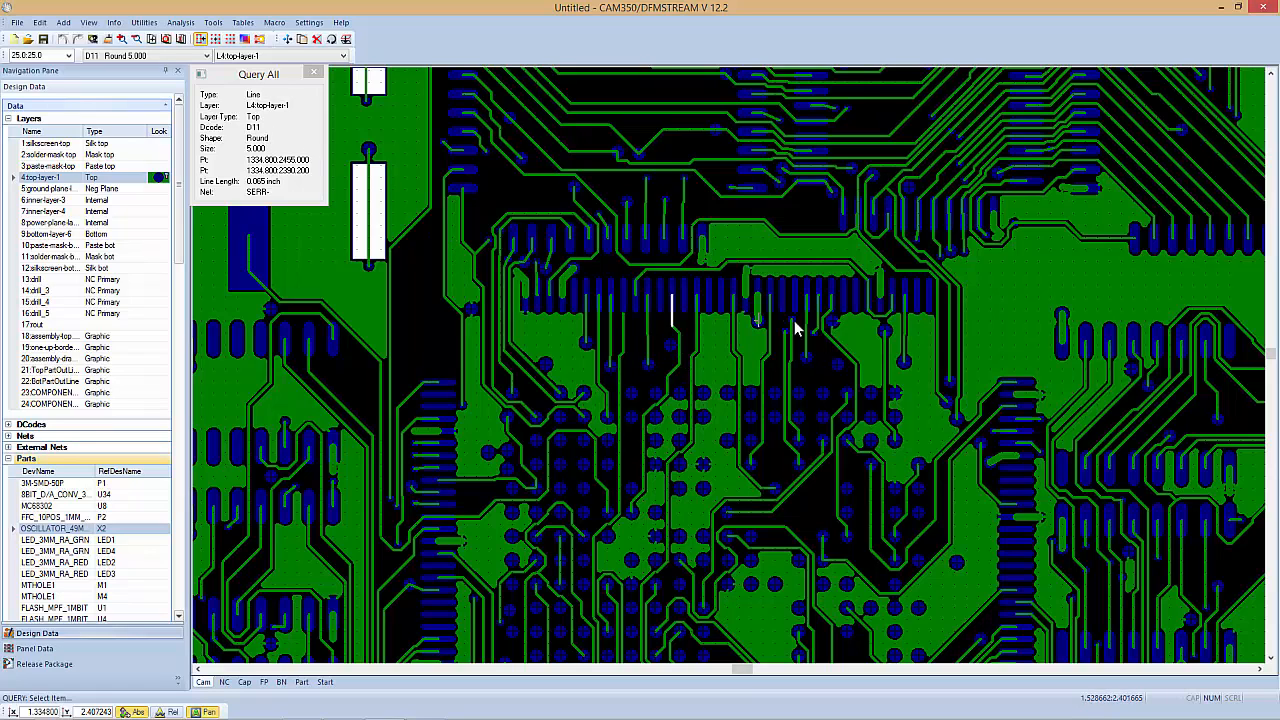
left_click(828, 290)
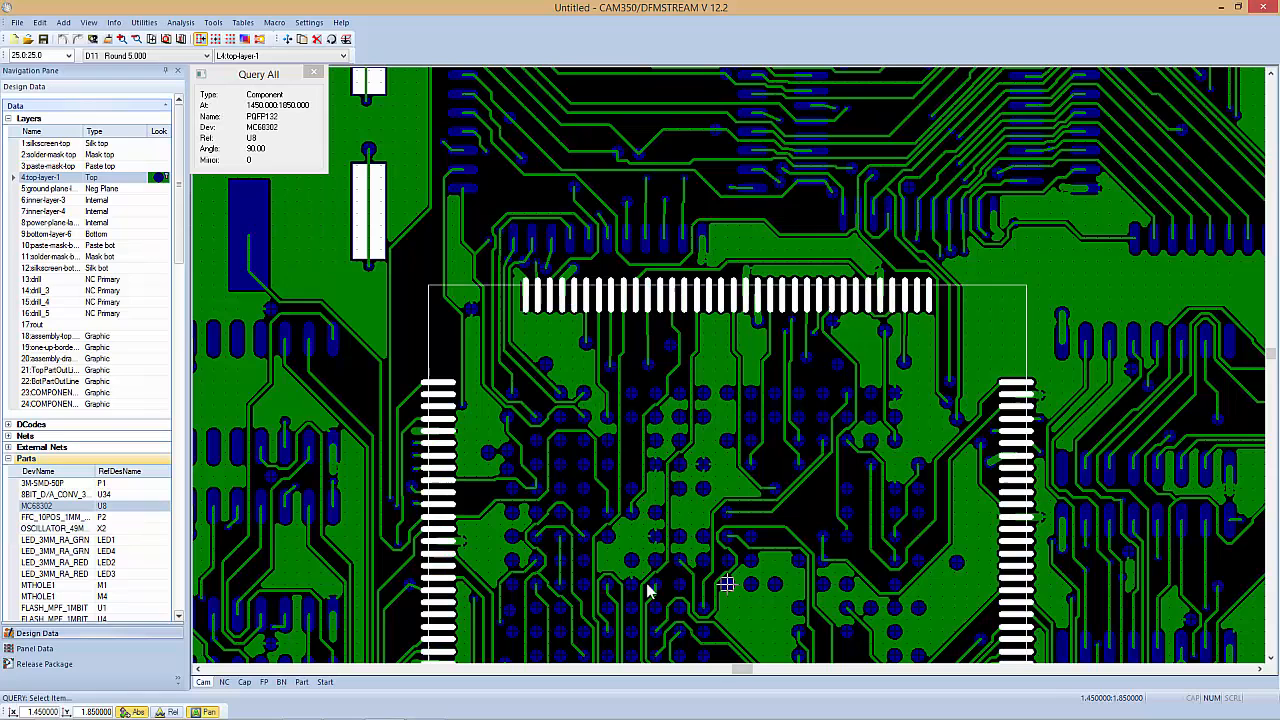
left_click(830, 298)
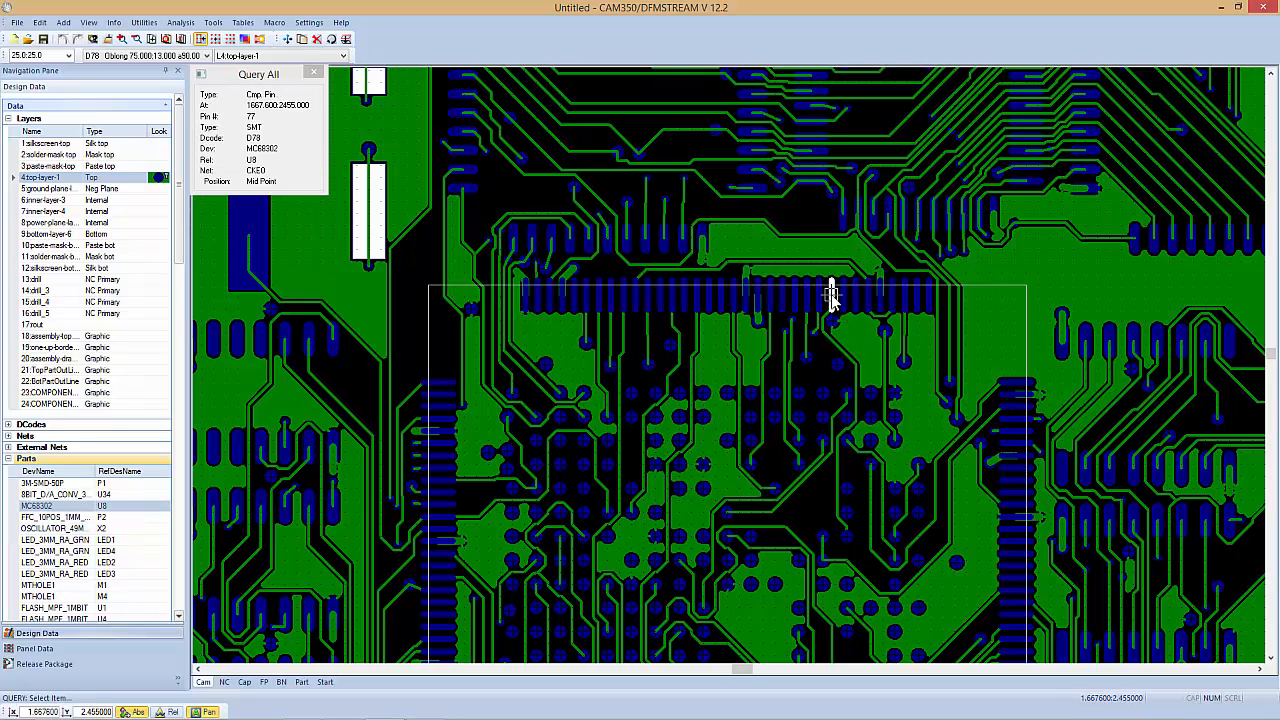
left_click(832, 298)
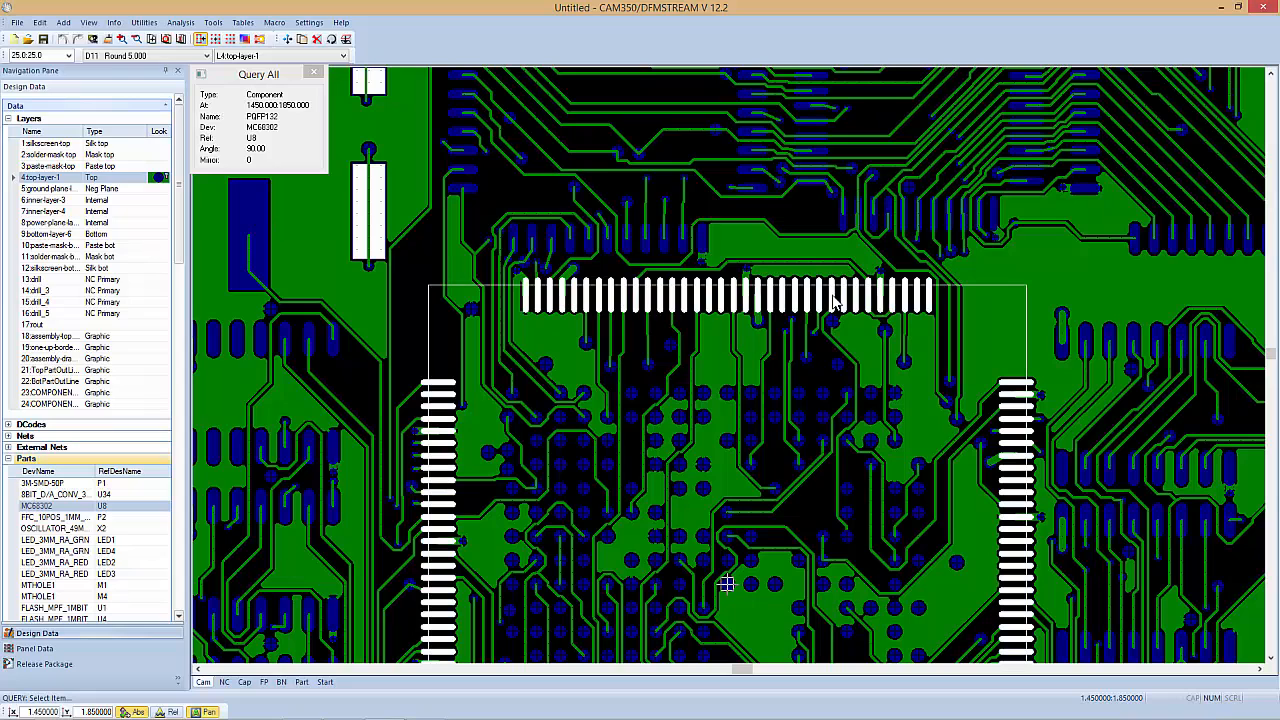
left_click(316, 76)
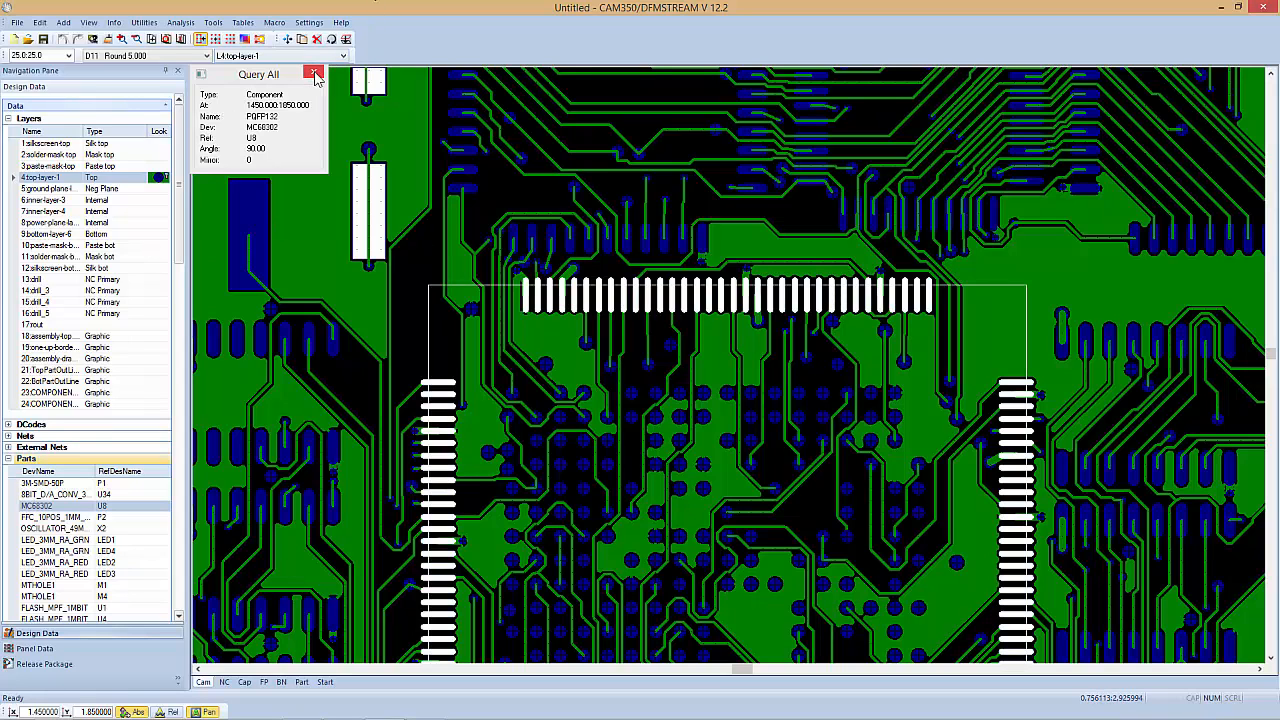
Step: Start a fresh Query All and show full details of a U3 pad, pin 50 of MC68302
left_click(316, 74)
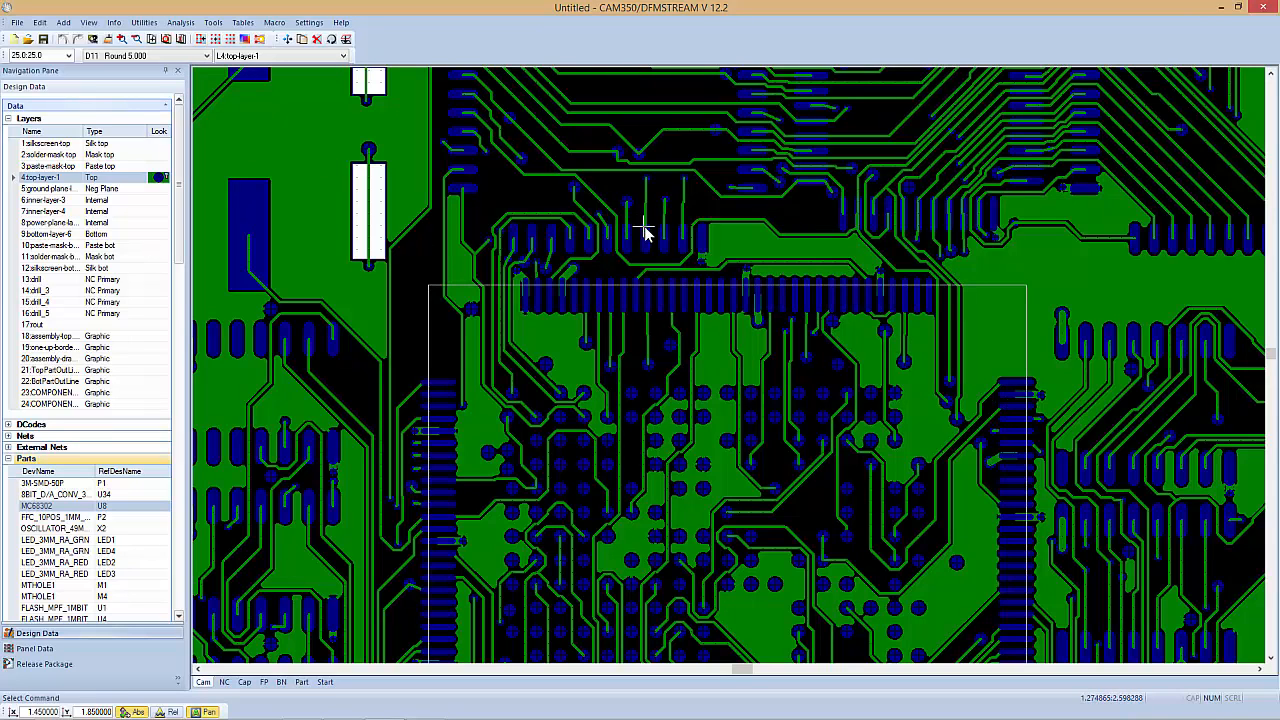
mouse_move(348, 122)
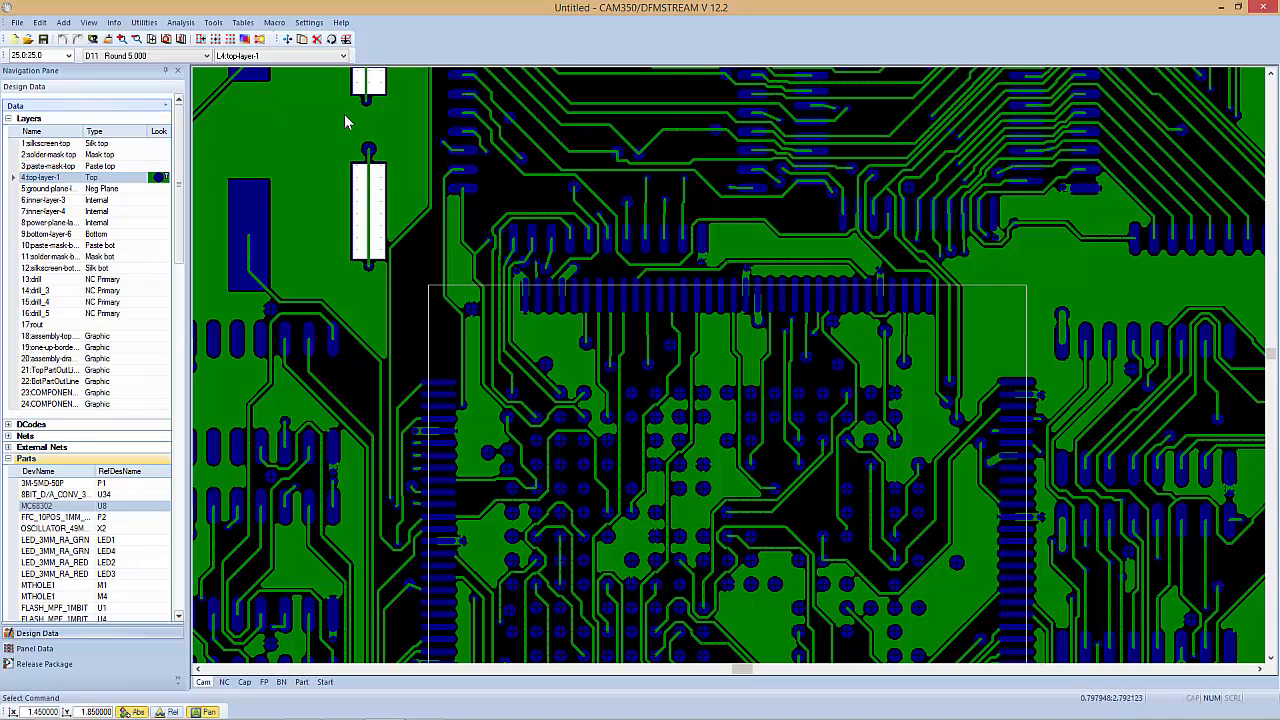
left_click(114, 22)
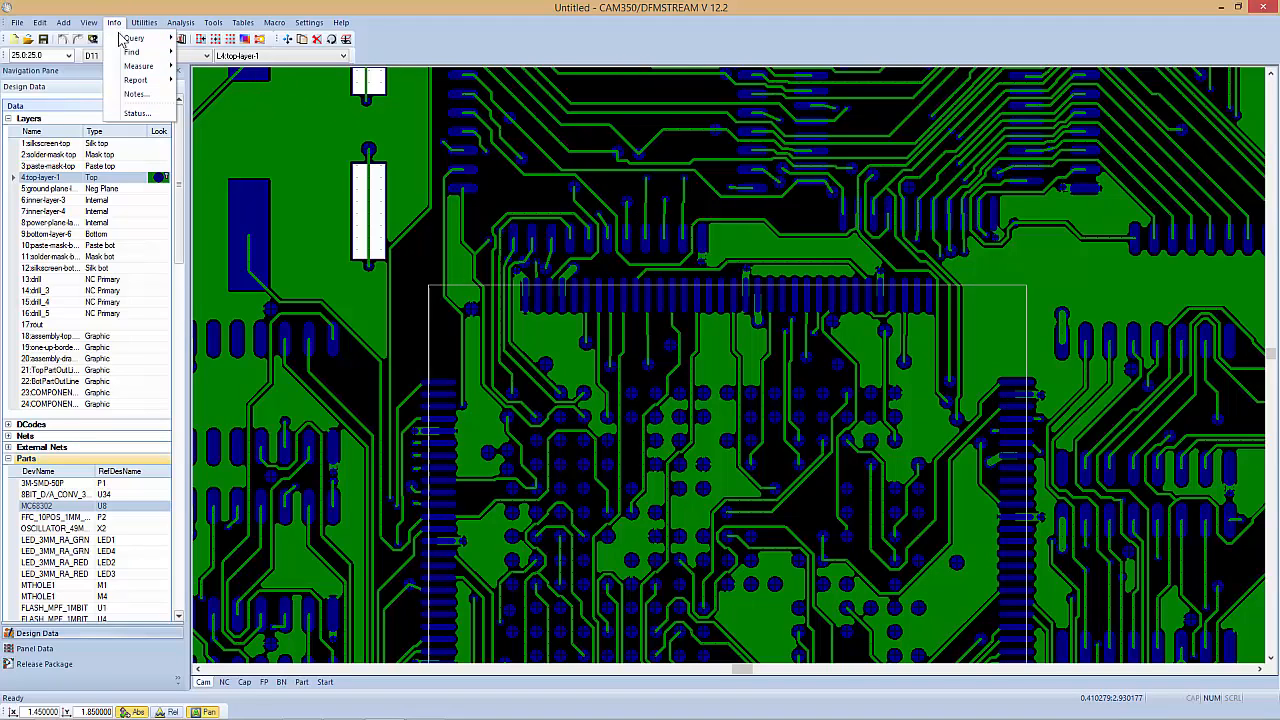
left_click(132, 38)
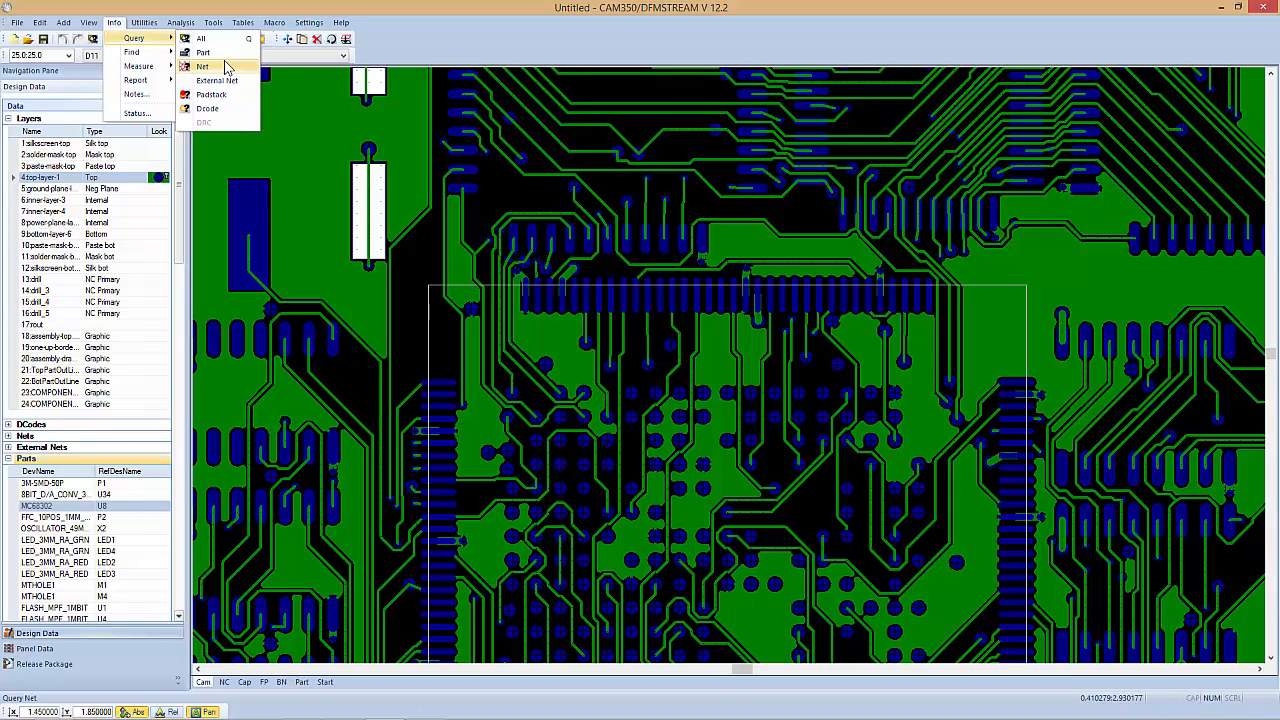
mouse_move(204, 52)
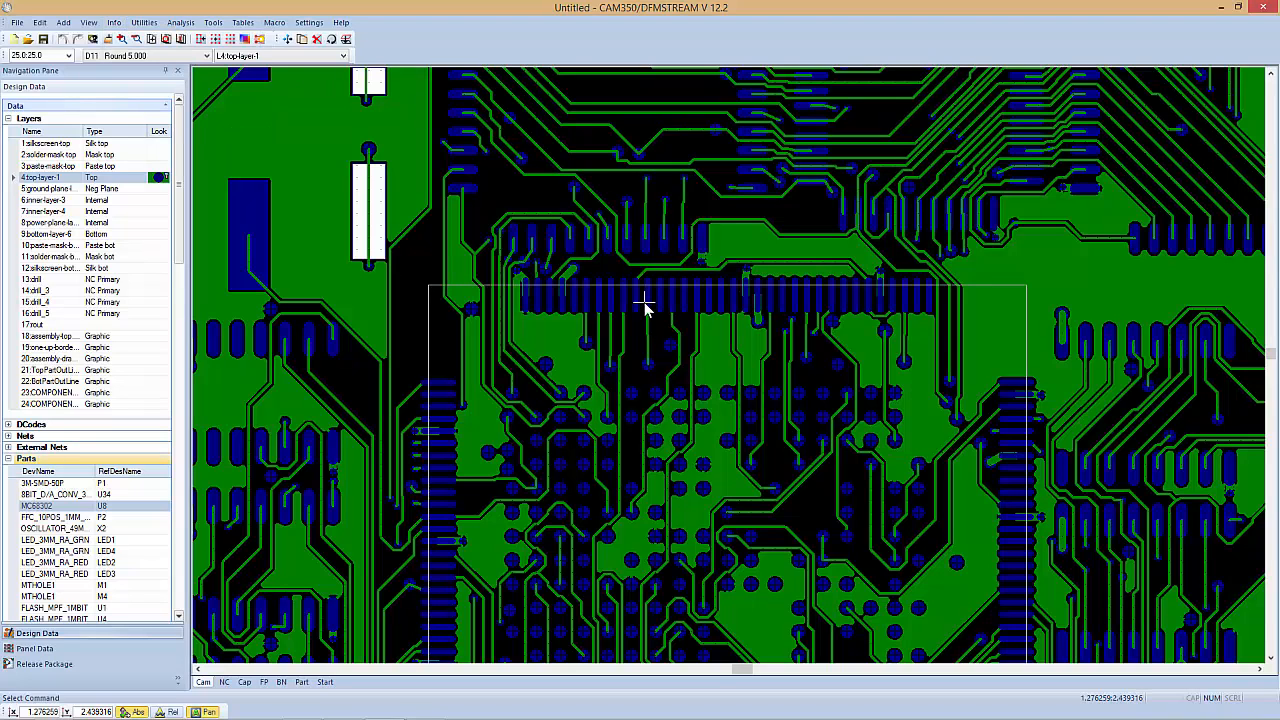
left_click(646, 296)
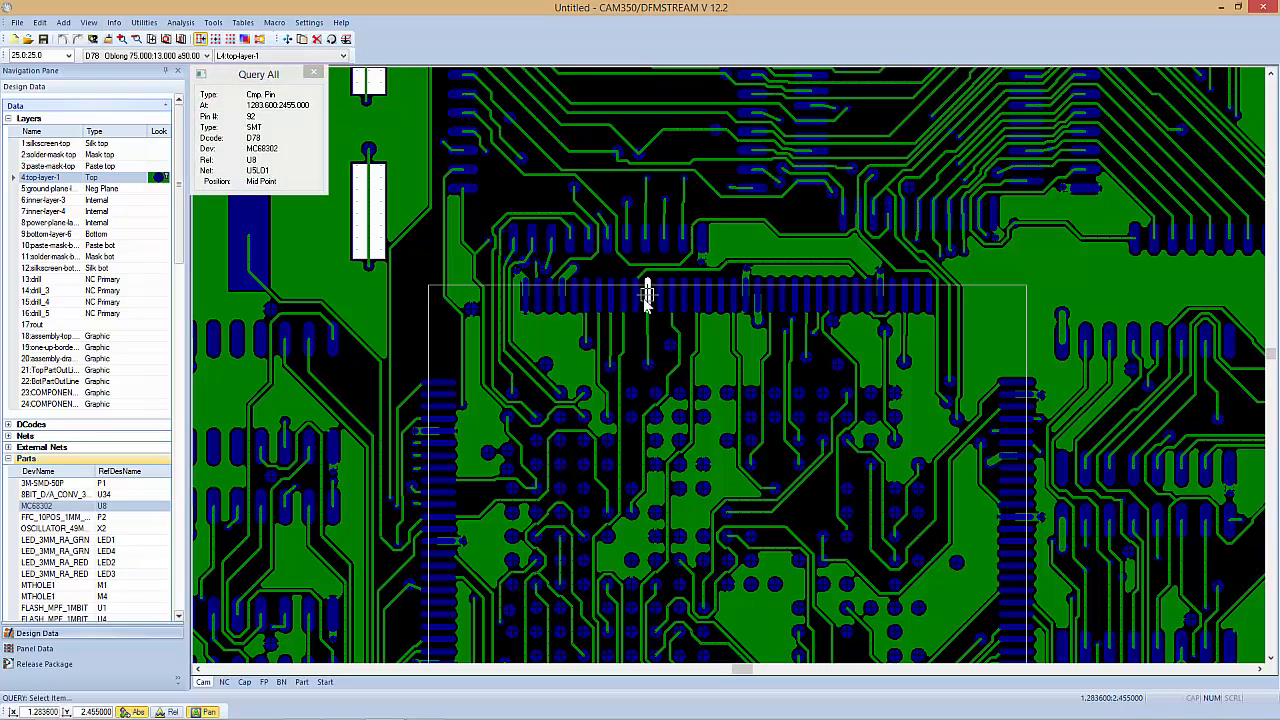
mouse_move(396, 178)
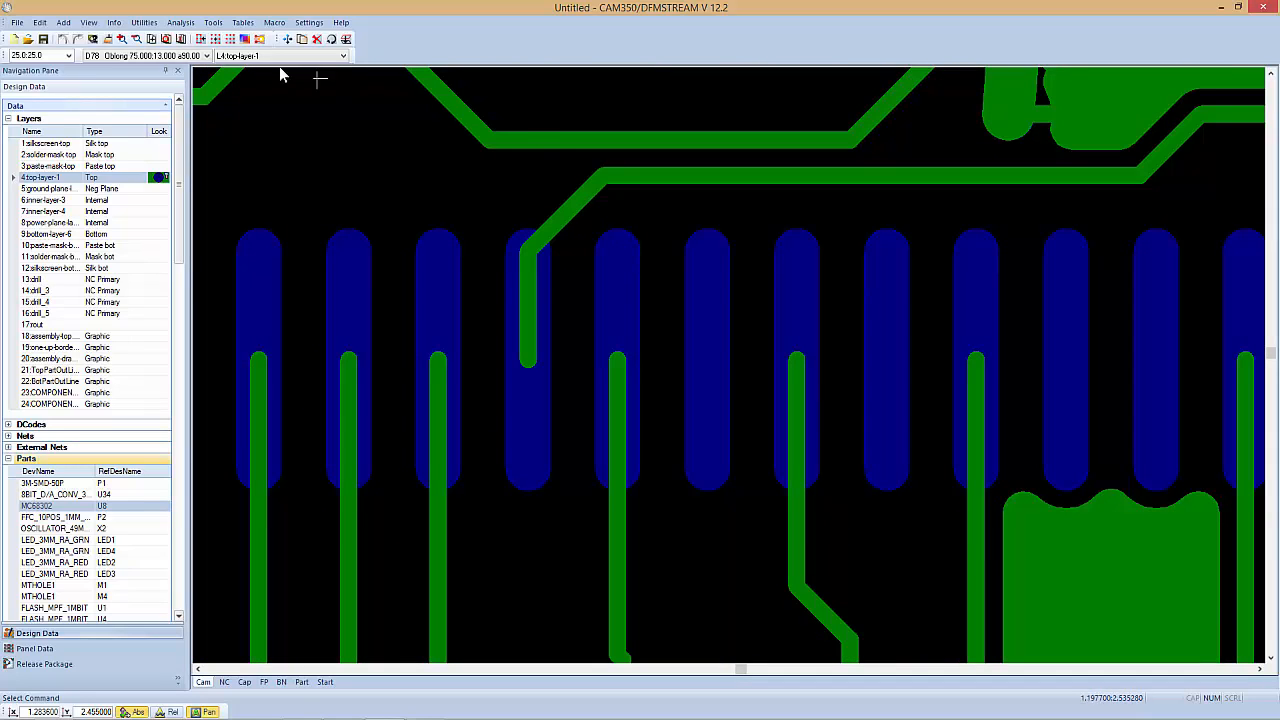
Step: Start a Point-Point measurement and place its first point on an oblong pad
left_click(112, 22)
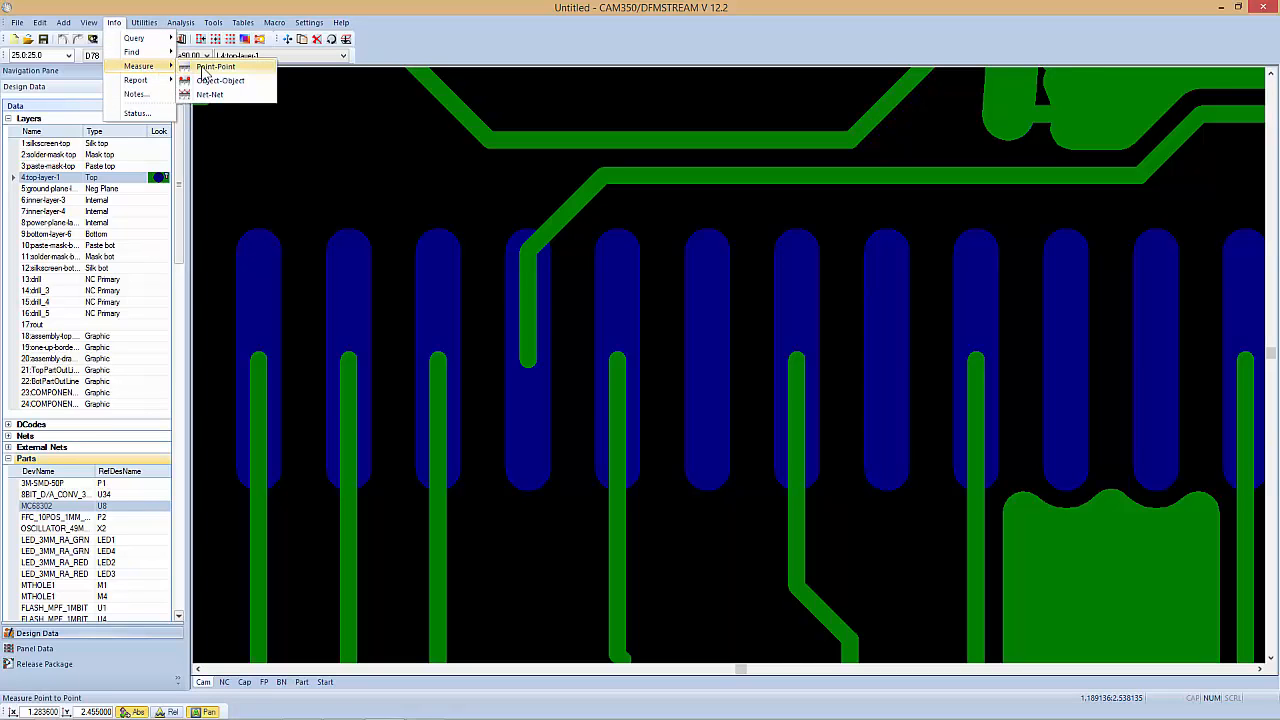
left_click(216, 68)
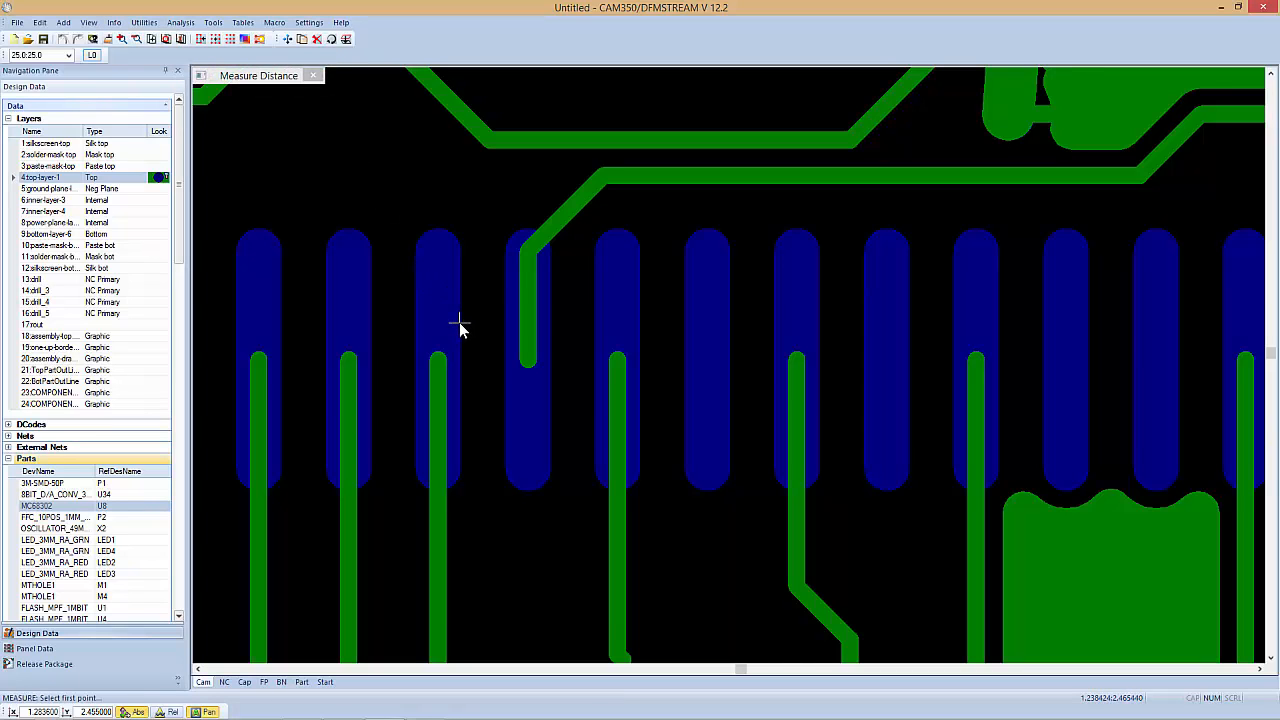
mouse_move(456, 348)
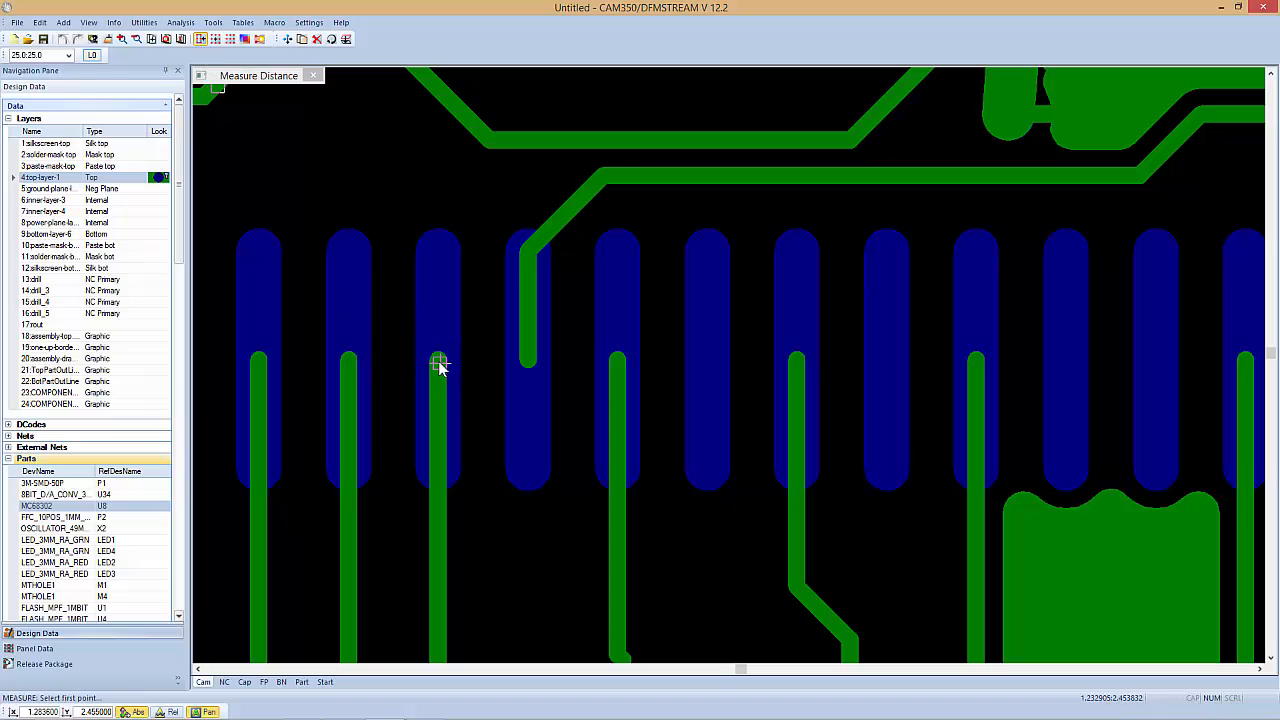
left_click(440, 362)
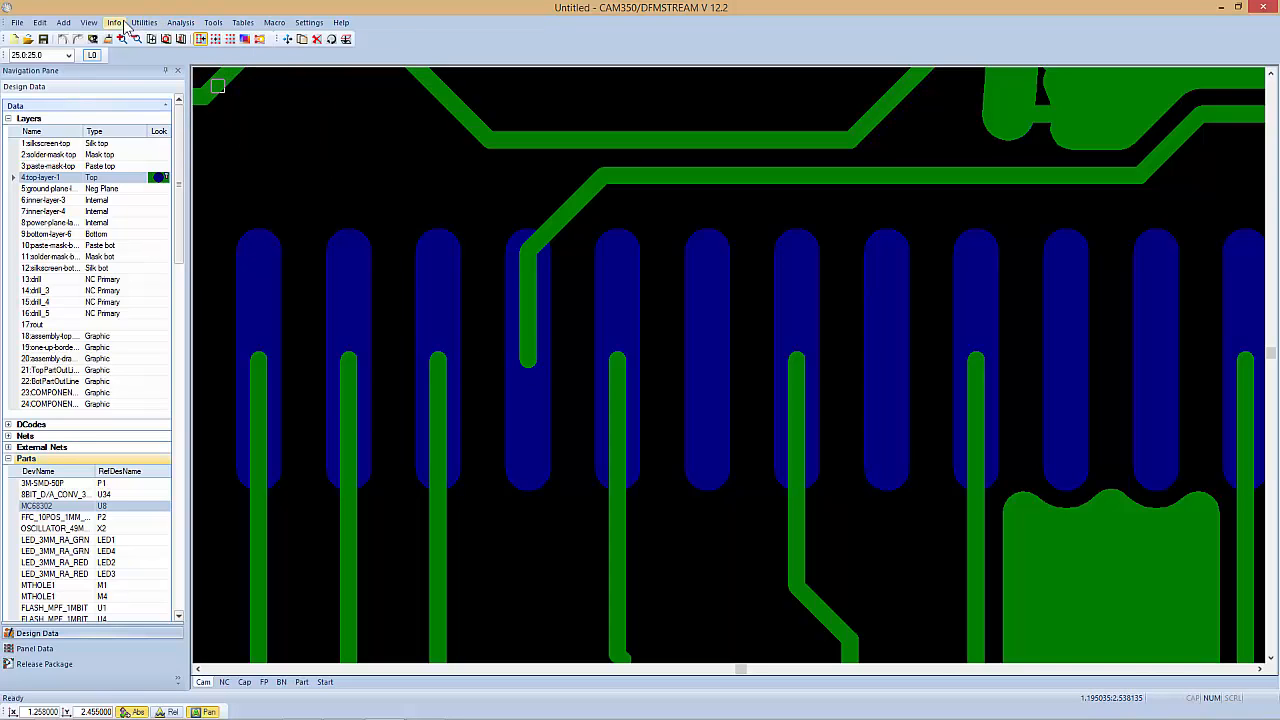
Step: Measure Object-Object spacing between two neighbouring oblong pads, dx about 0.0536
left_click(114, 22)
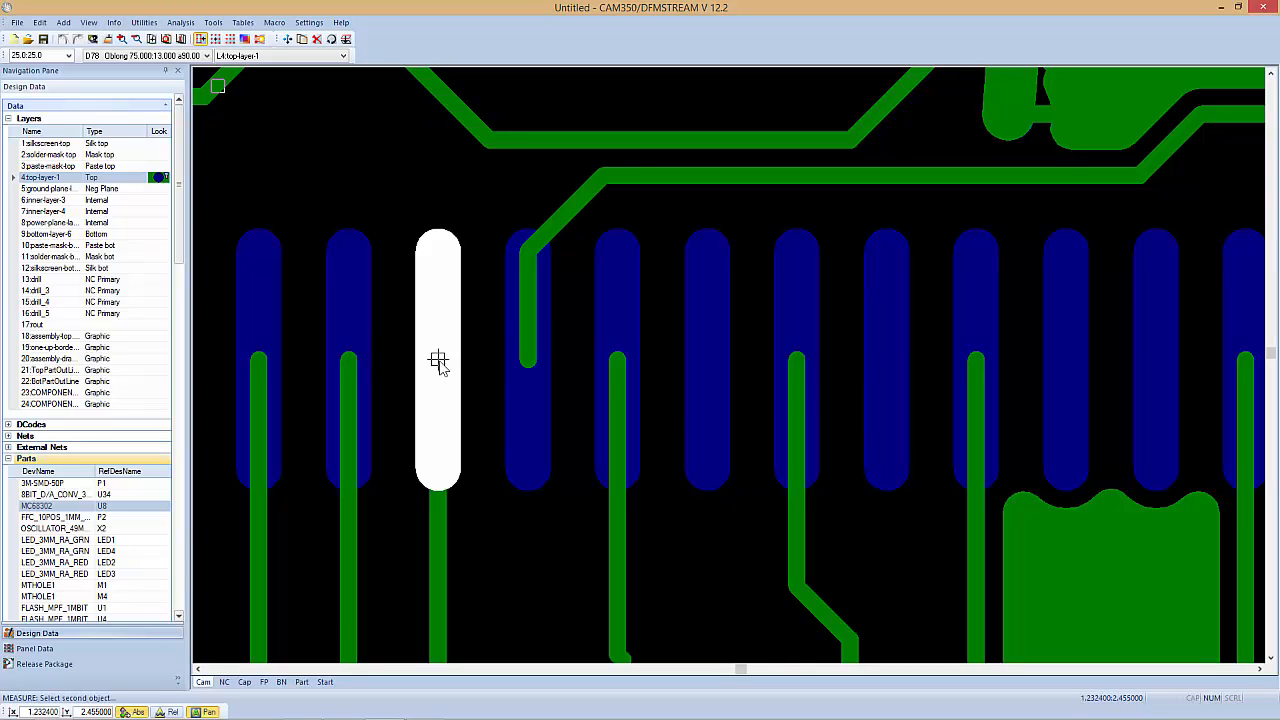
left_click(528, 360)
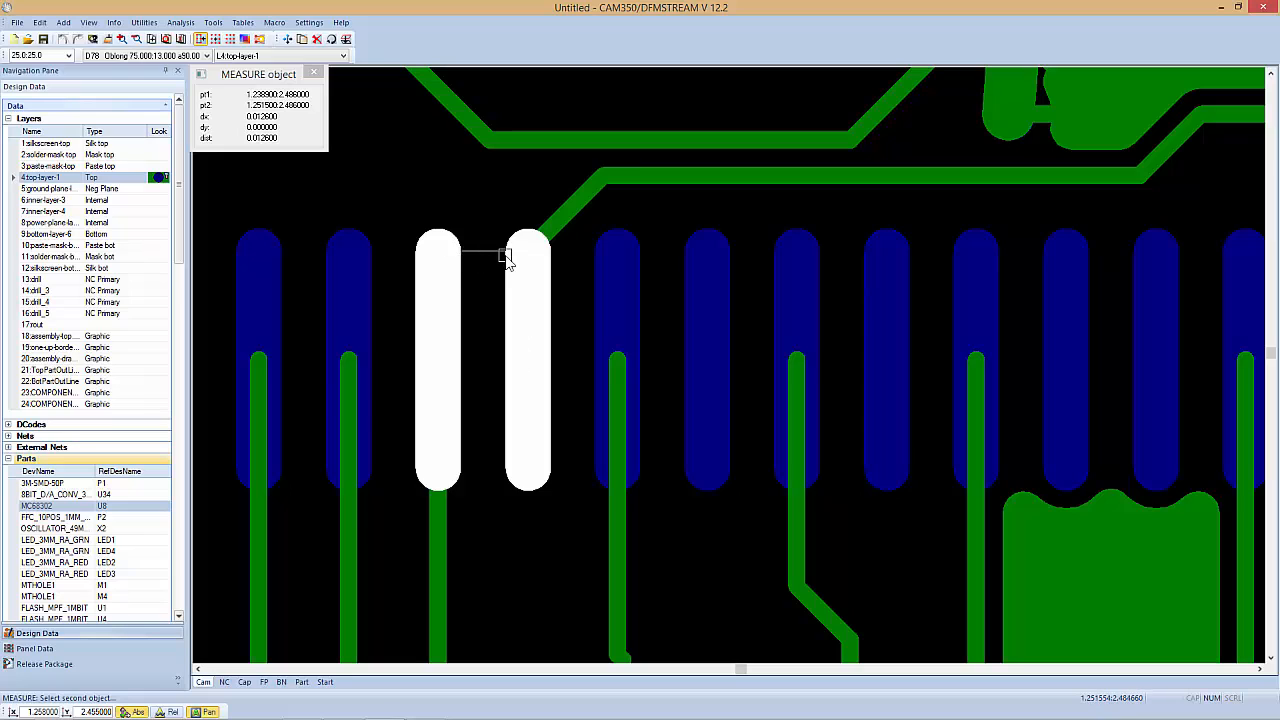
mouse_move(478, 280)
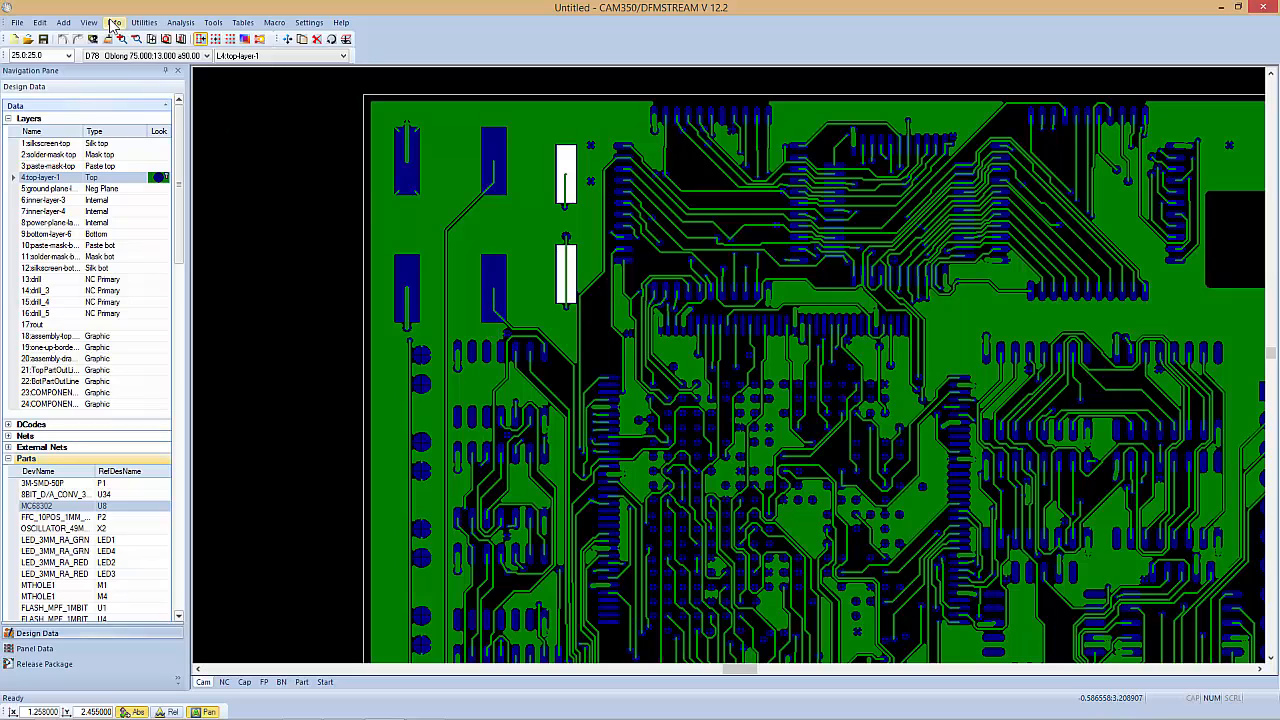
Step: Measure Net-Net spacing between two top-layer nets and dismiss the result
left_click(114, 22)
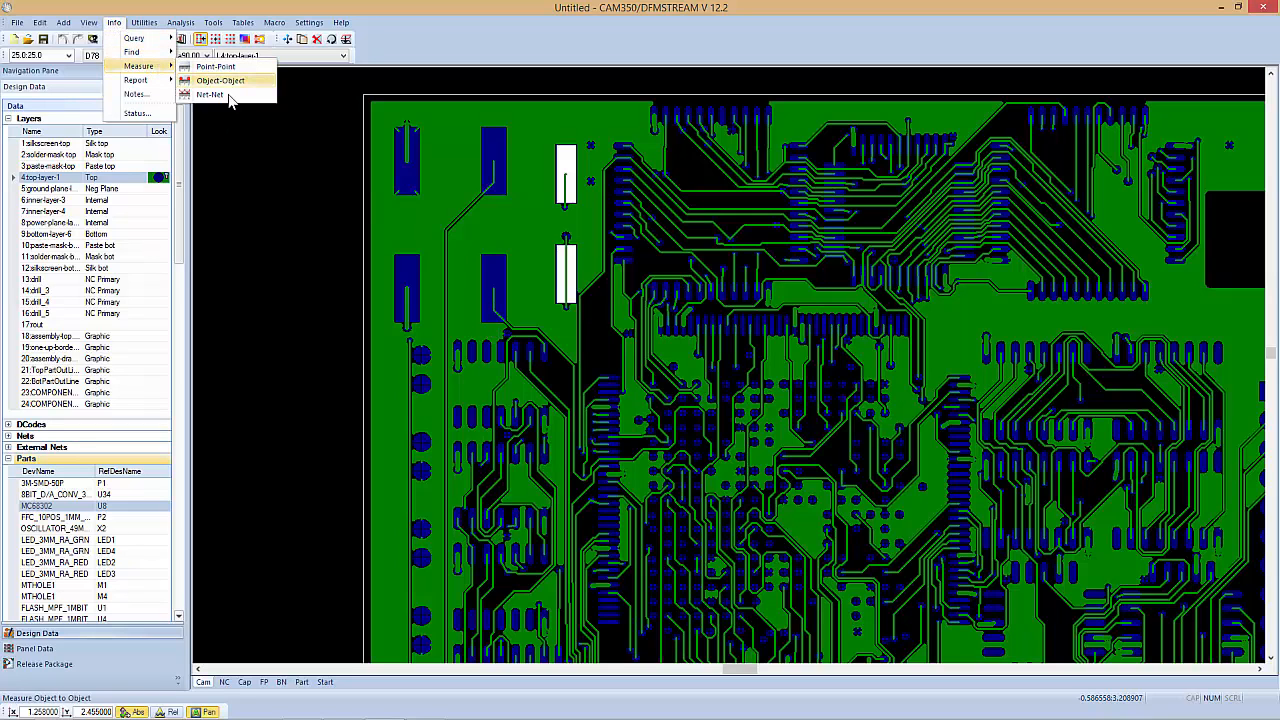
left_click(210, 94)
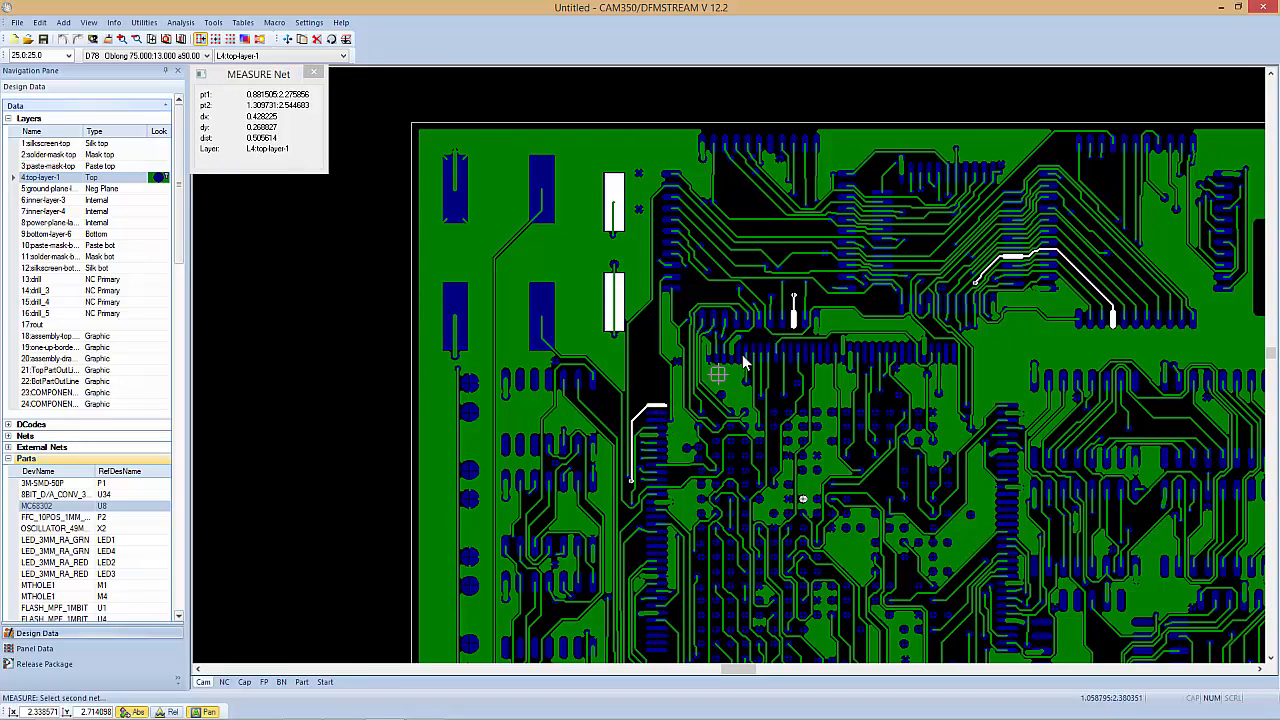
mouse_move(336, 136)
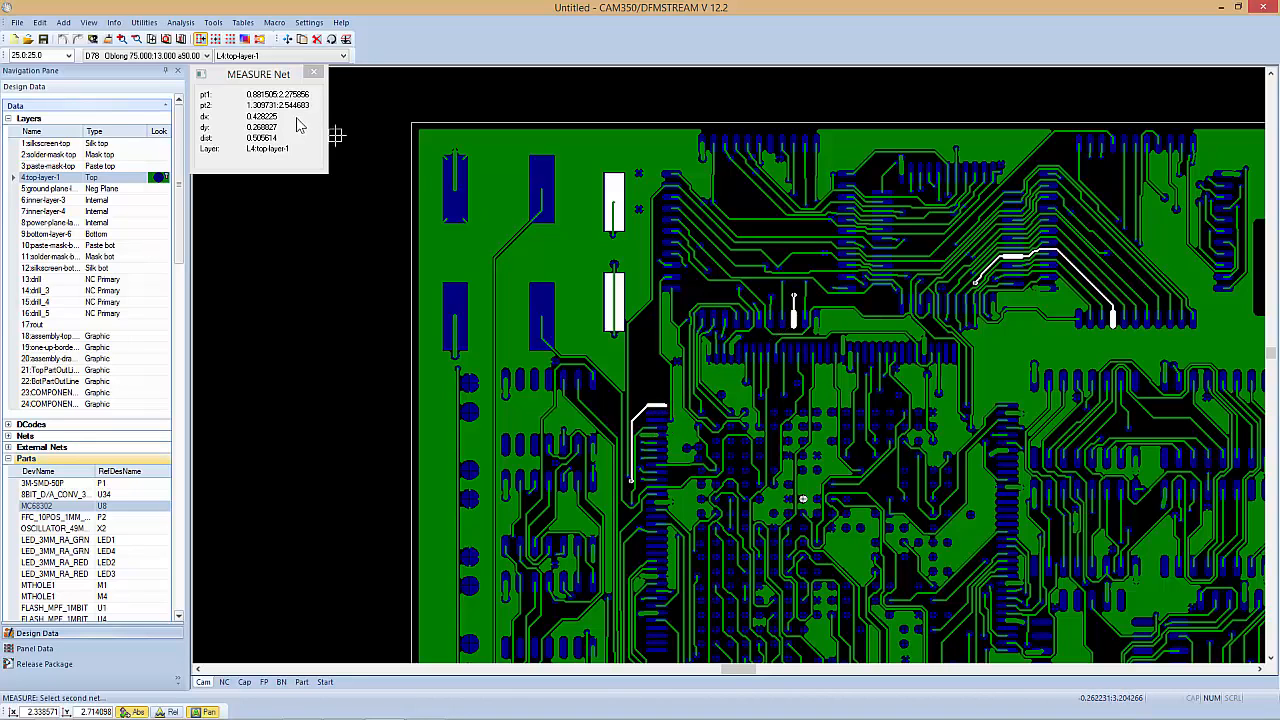
left_click(616, 264)
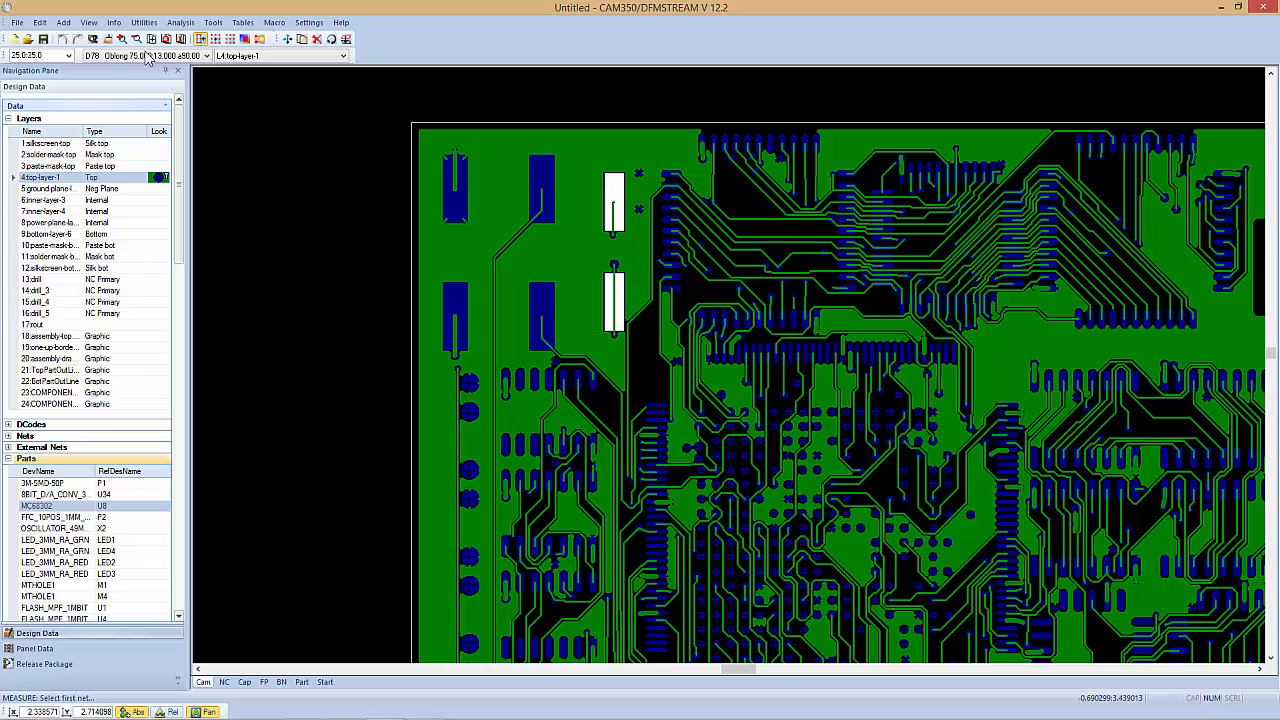
left_click(114, 22)
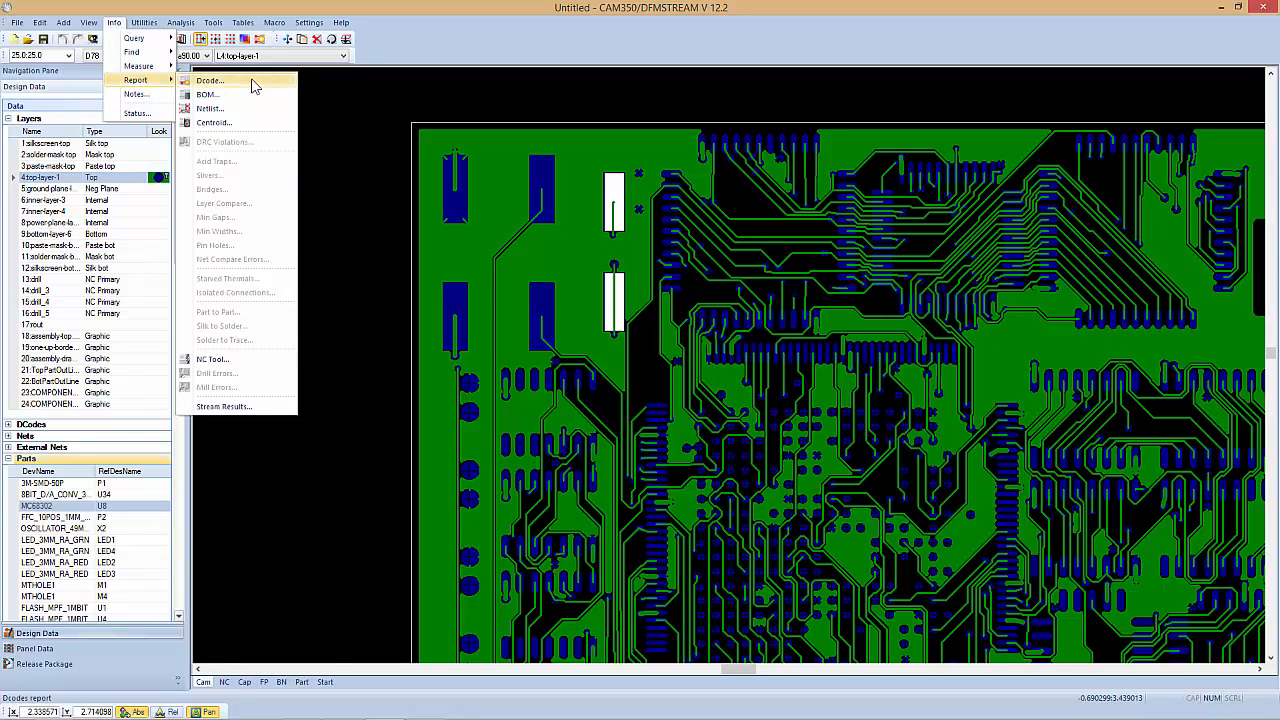
left_click(208, 80)
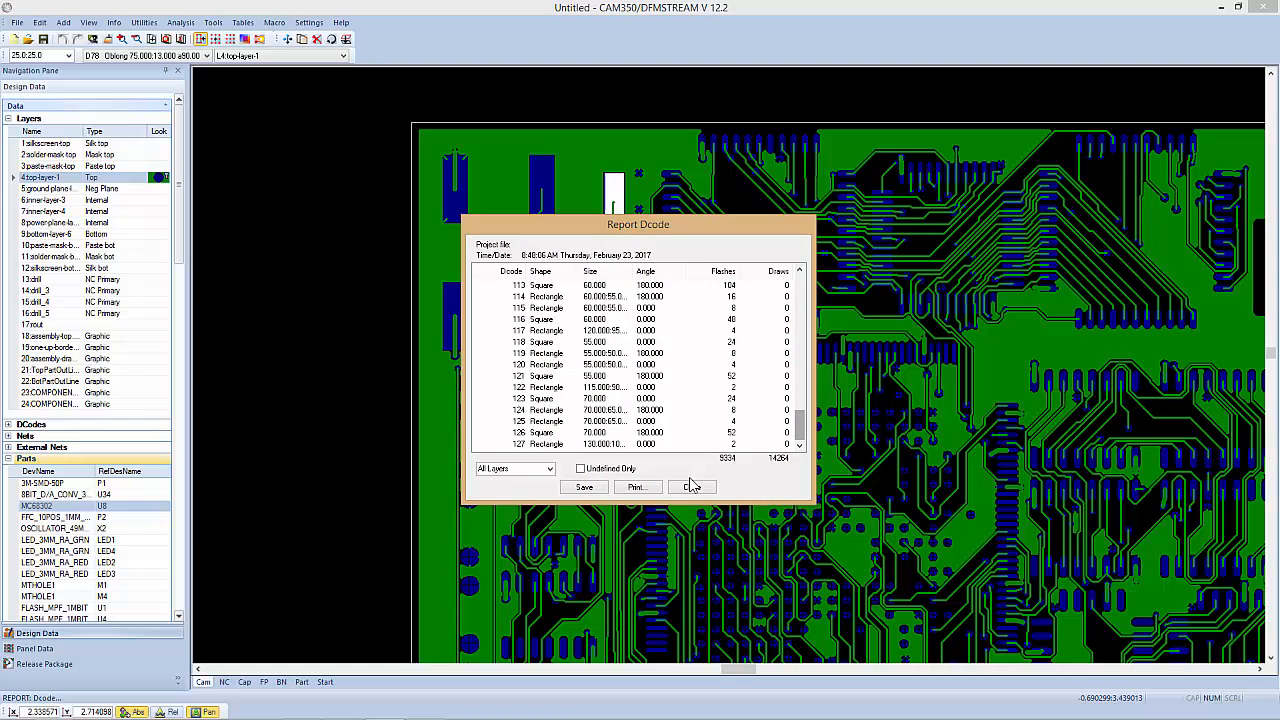
left_click(692, 488)
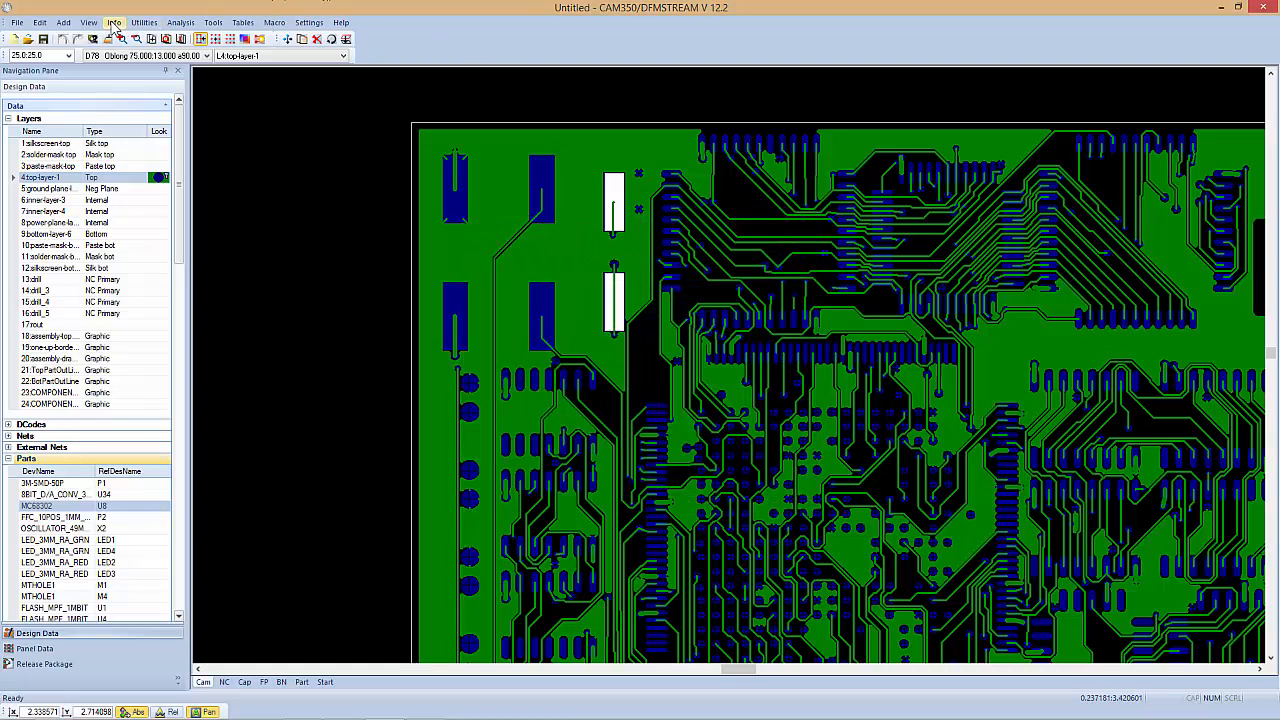
left_click(112, 22)
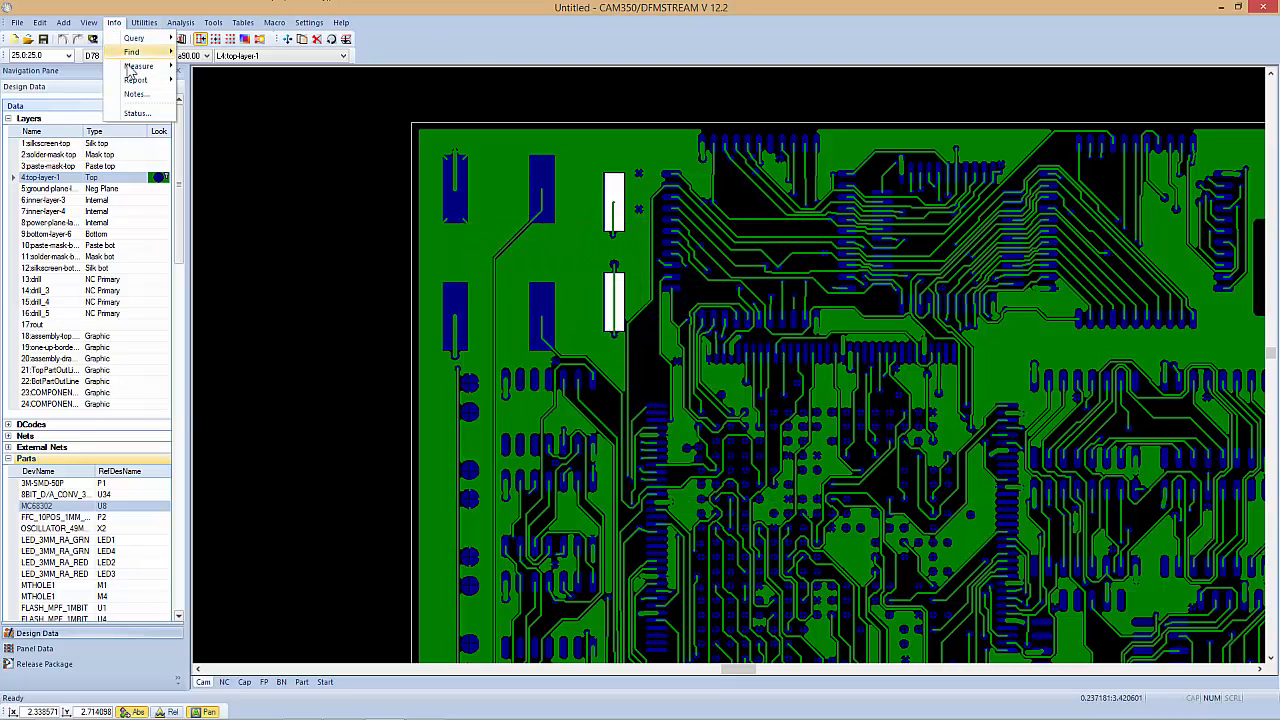
left_click(136, 80)
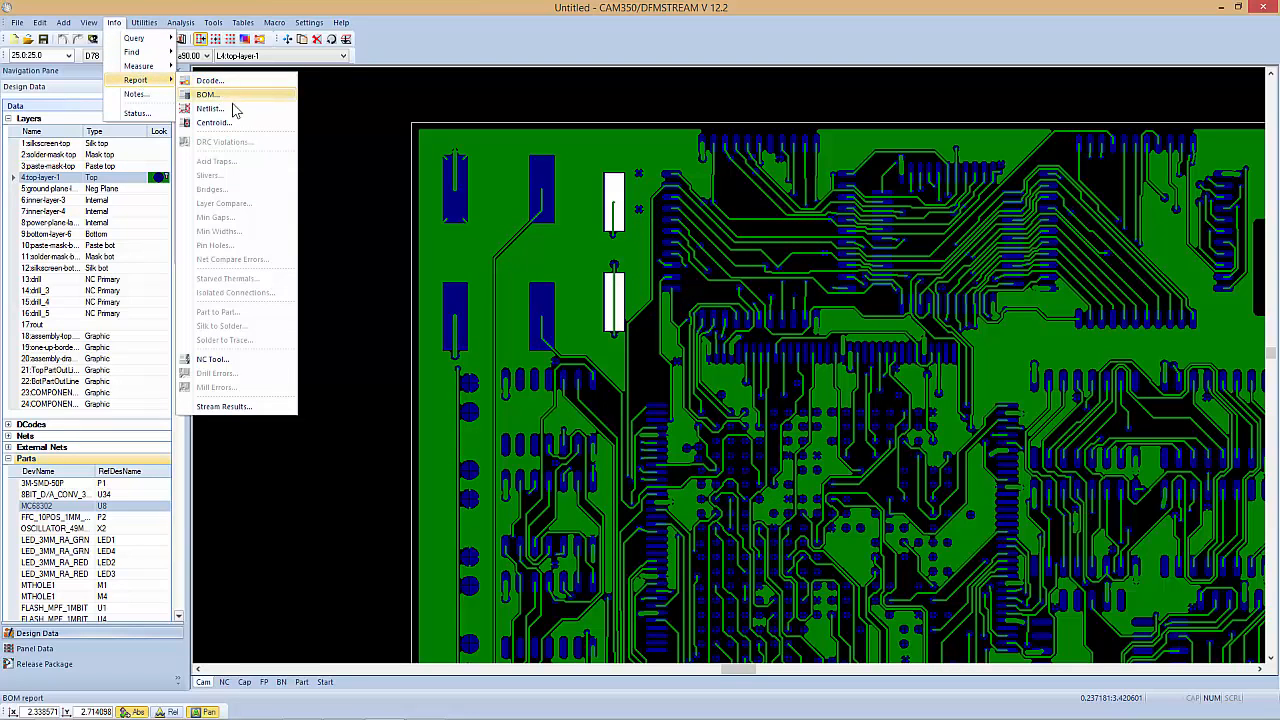
left_click(212, 122)
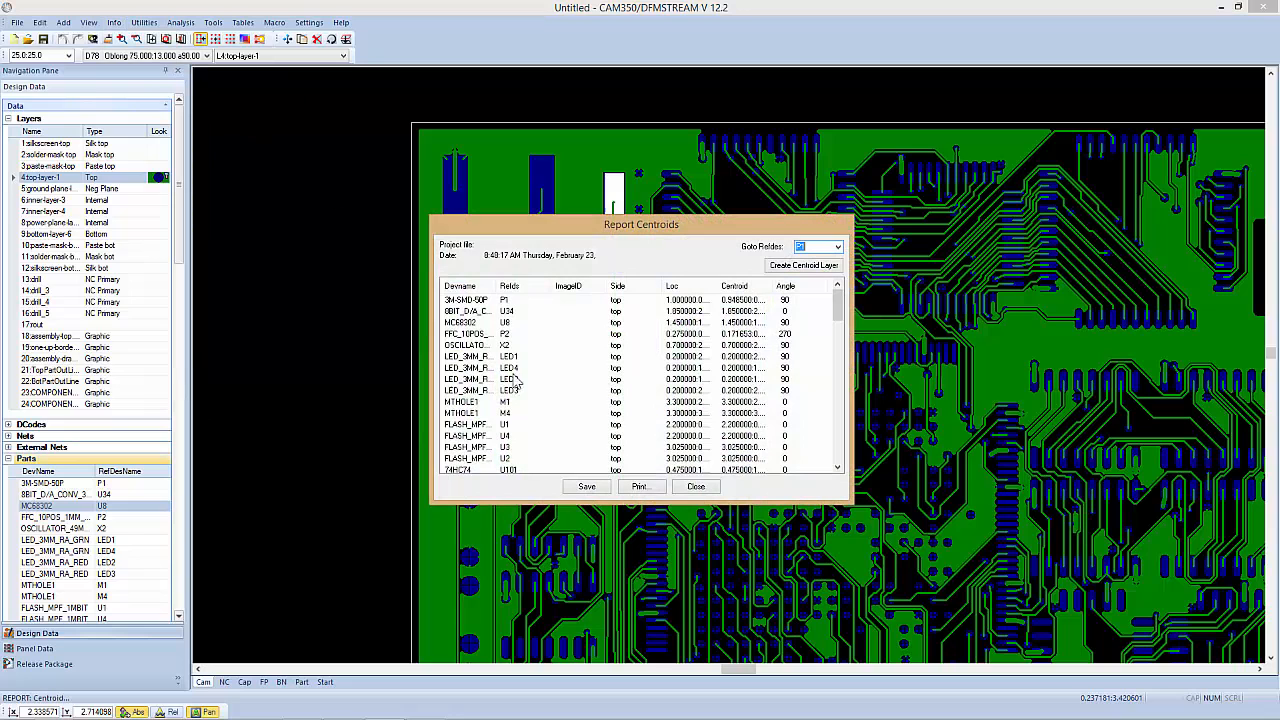
scroll("down", 3)
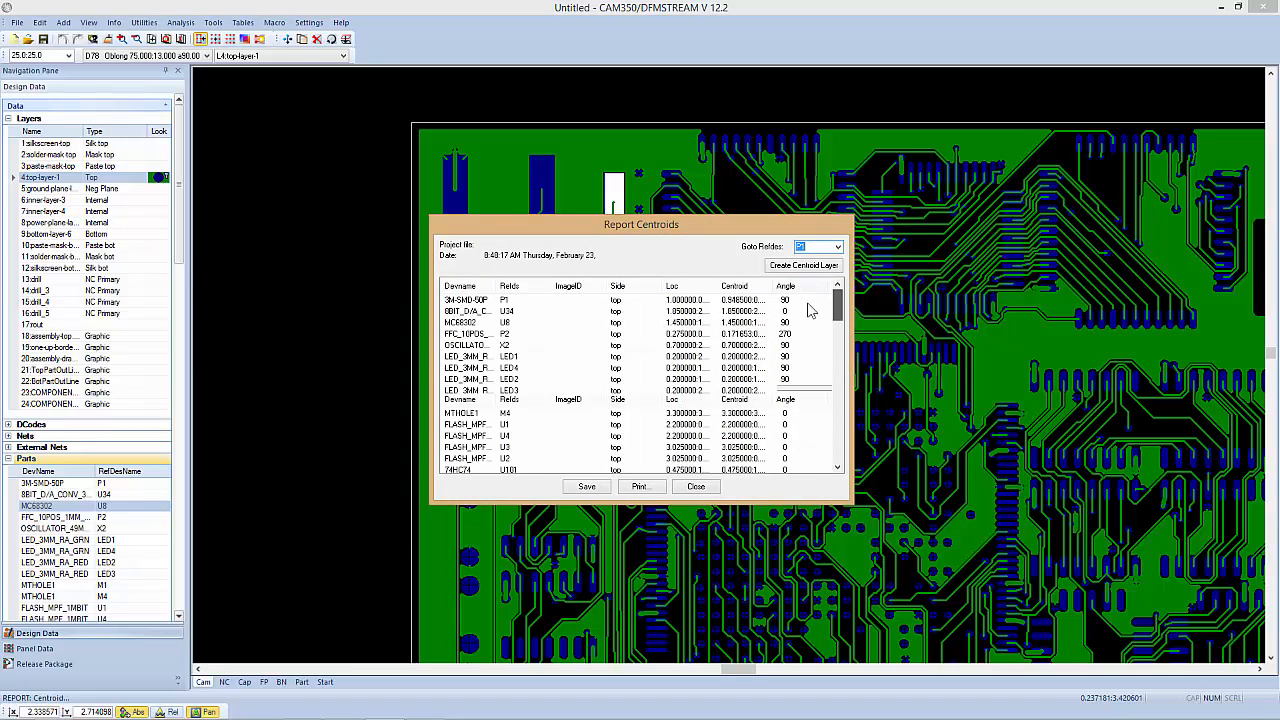
left_click(696, 486)
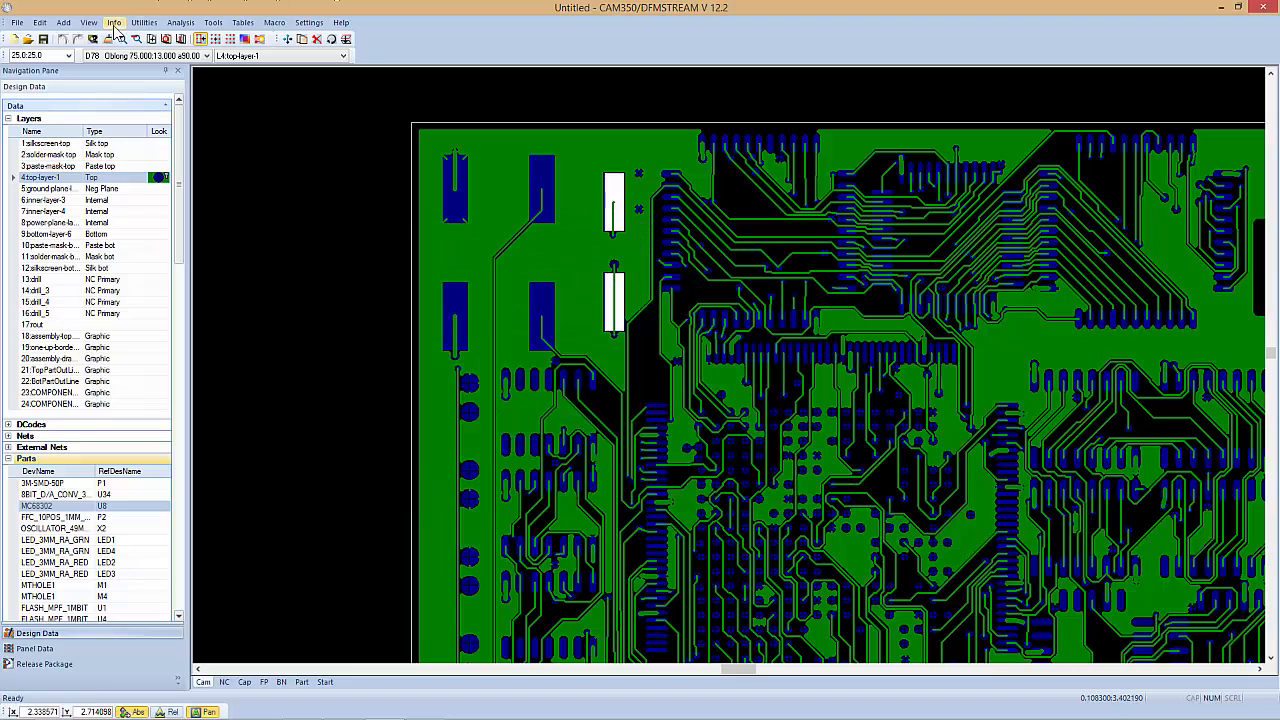
left_click(112, 22)
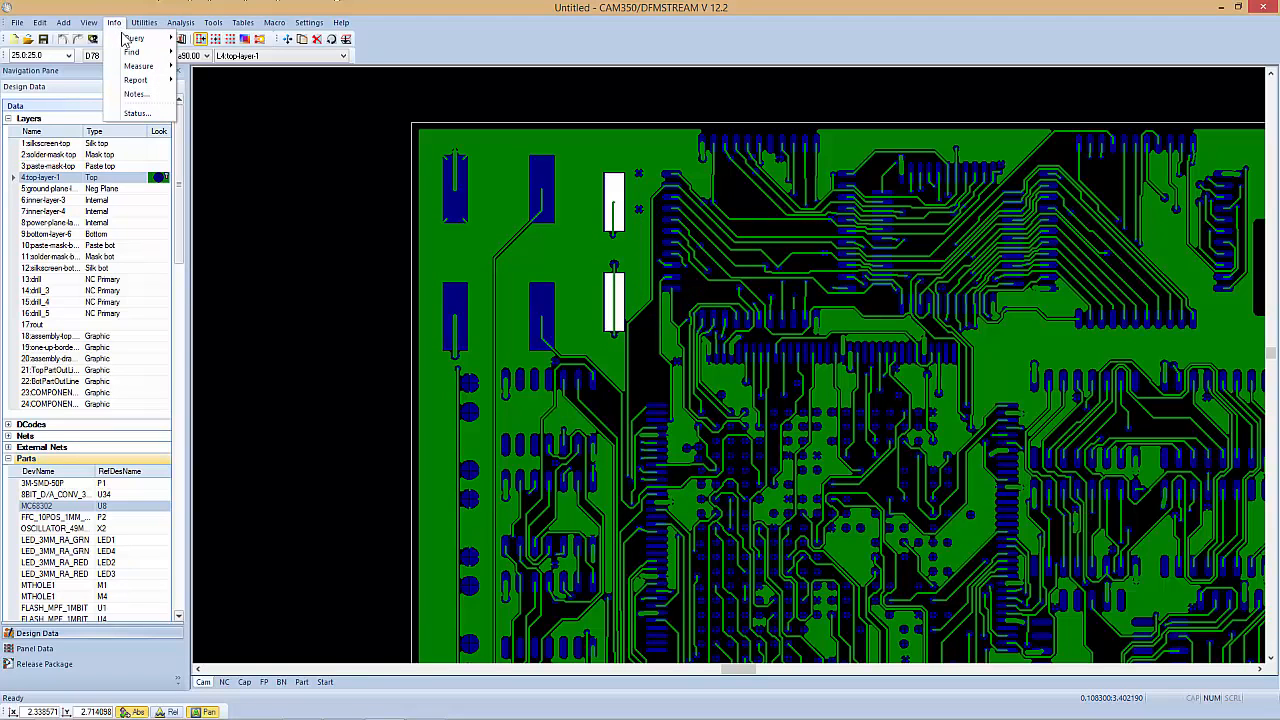
mouse_move(136, 80)
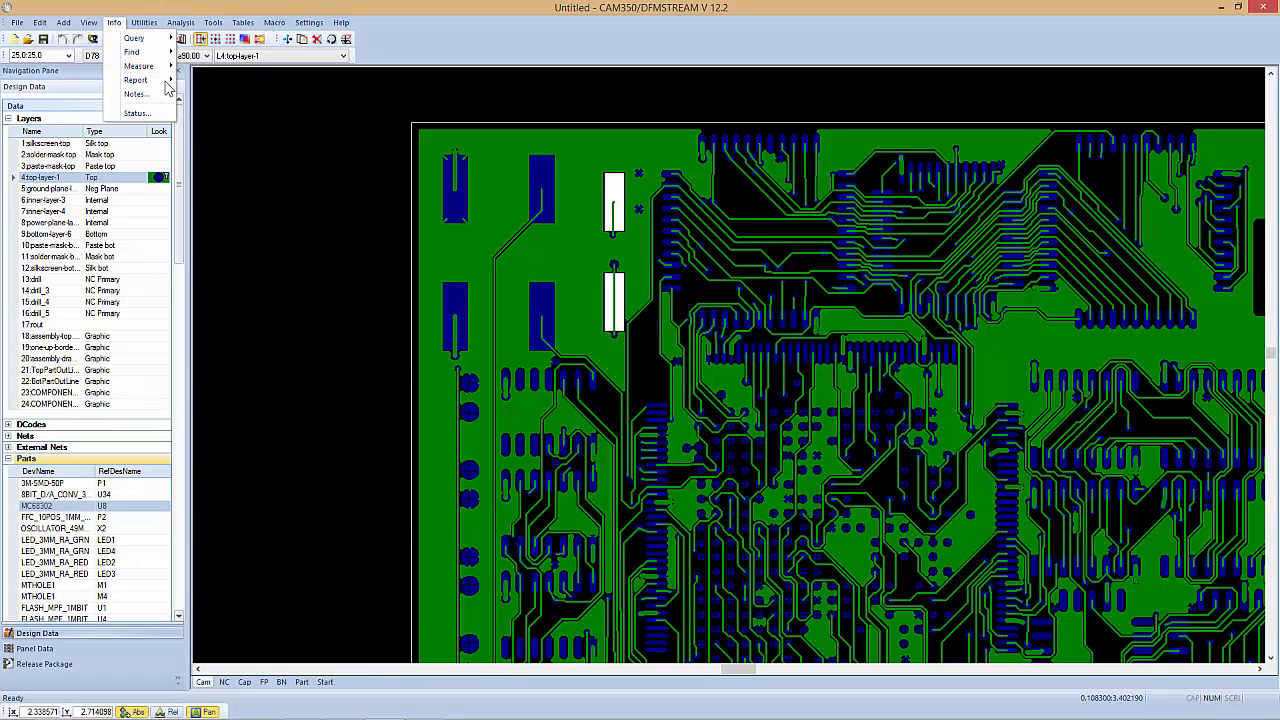
left_click(144, 22)
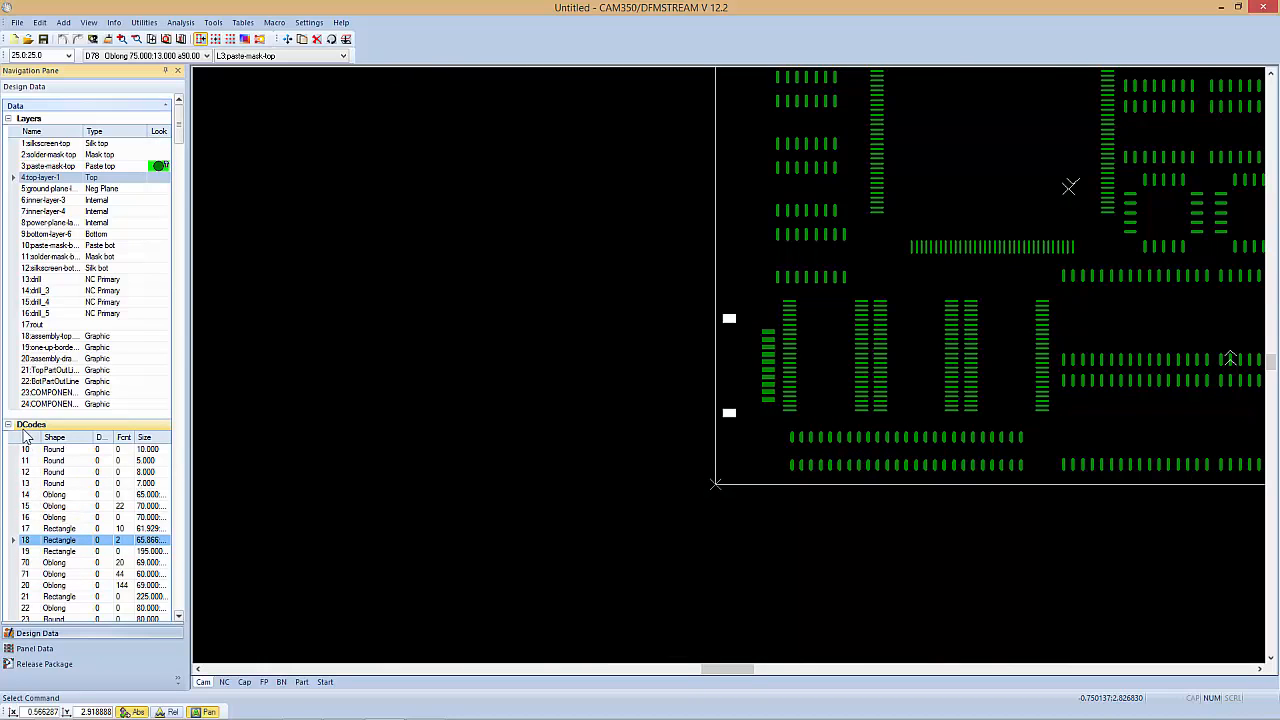
mouse_move(332, 348)
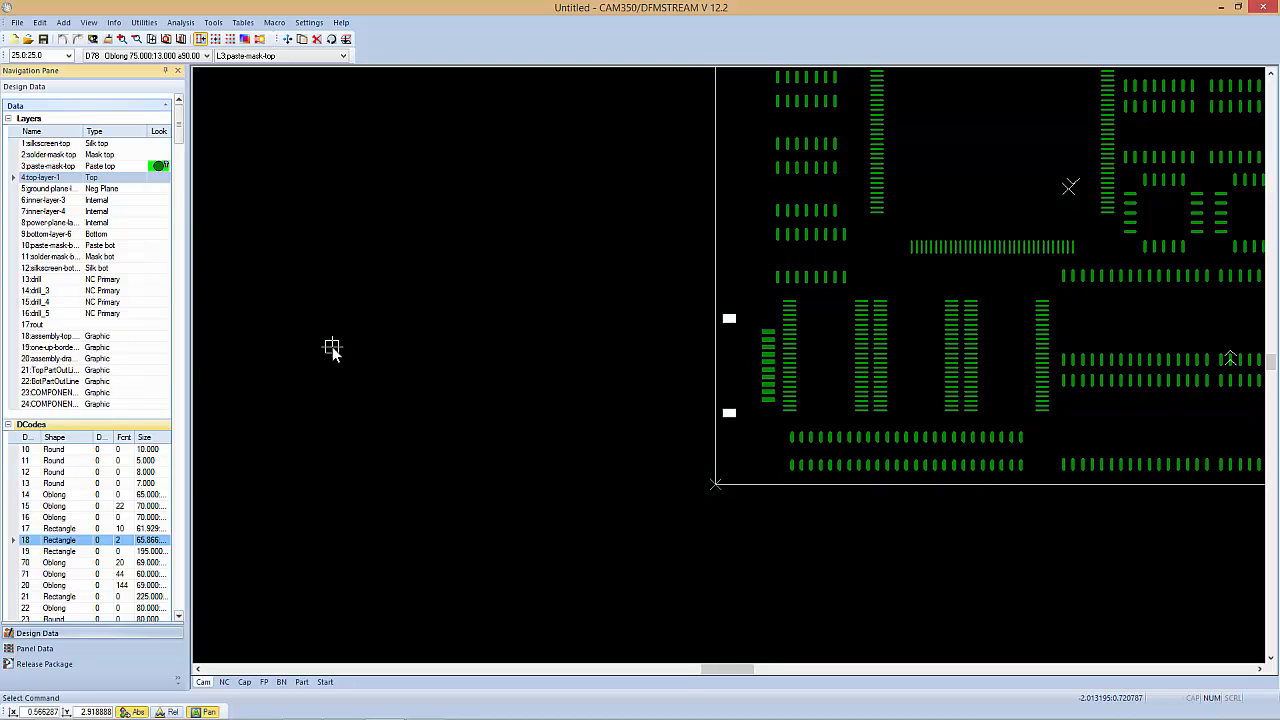
mouse_move(524, 300)
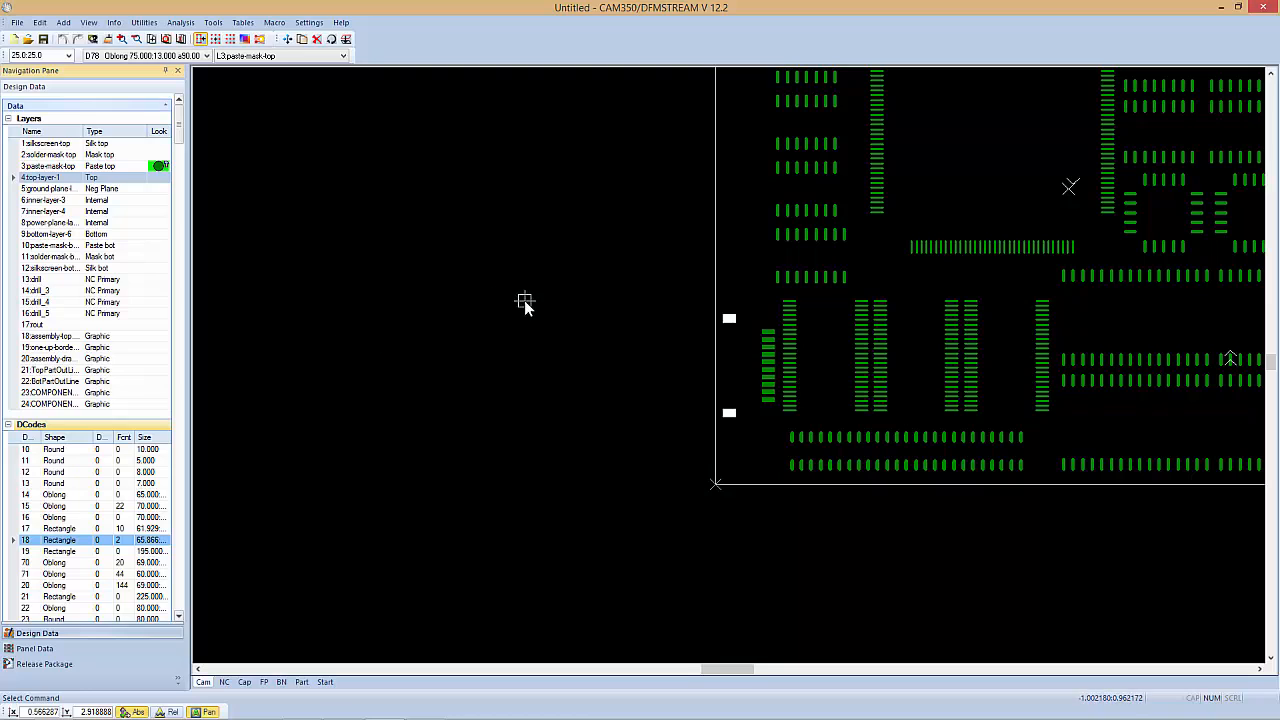